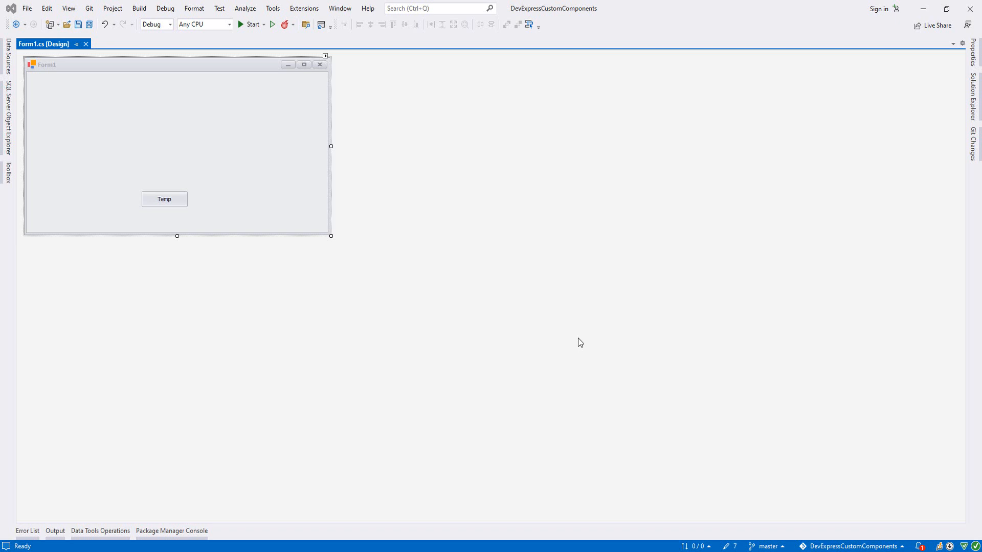
{"action": "mouse_move", "coordinate": [530, 330]}
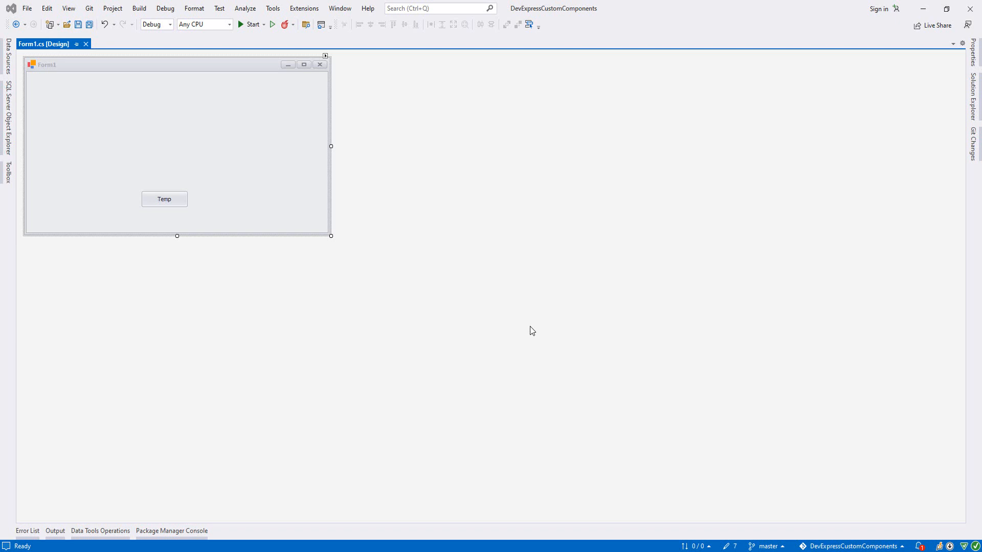
{"action": "mouse_move", "coordinate": [105, 531]}
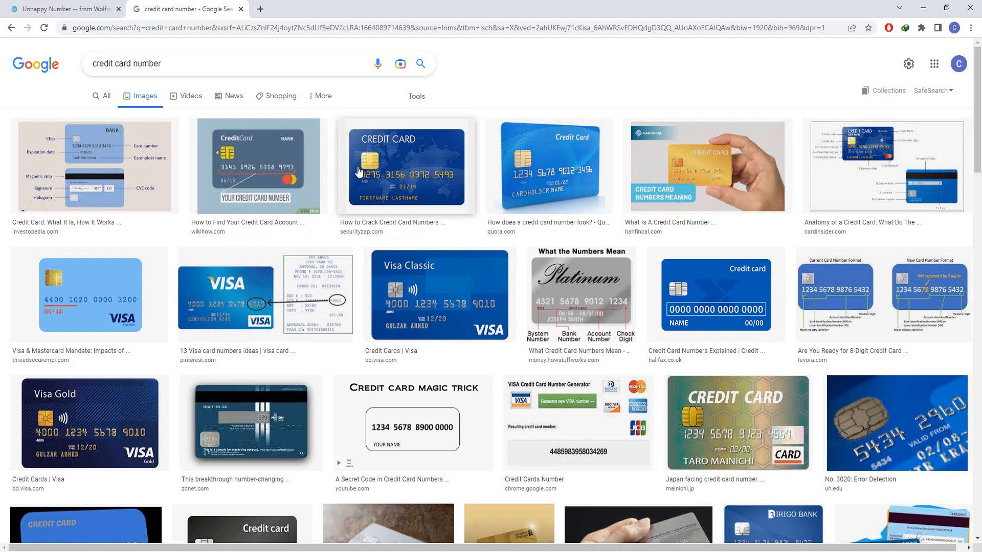
{"action": "mouse_move", "coordinate": [451, 183]}
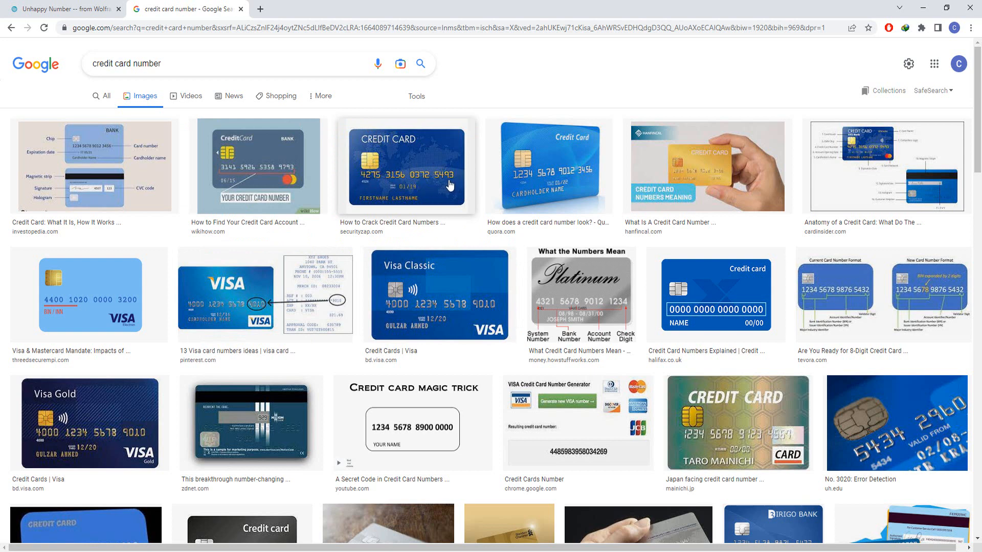
{"action": "mouse_move", "coordinate": [382, 178]}
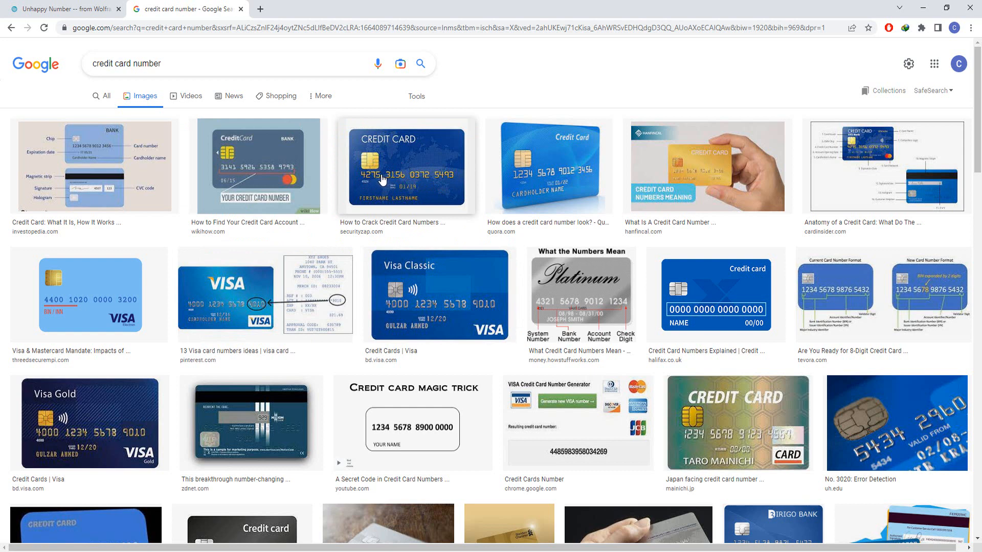
{"action": "mouse_move", "coordinate": [428, 182]}
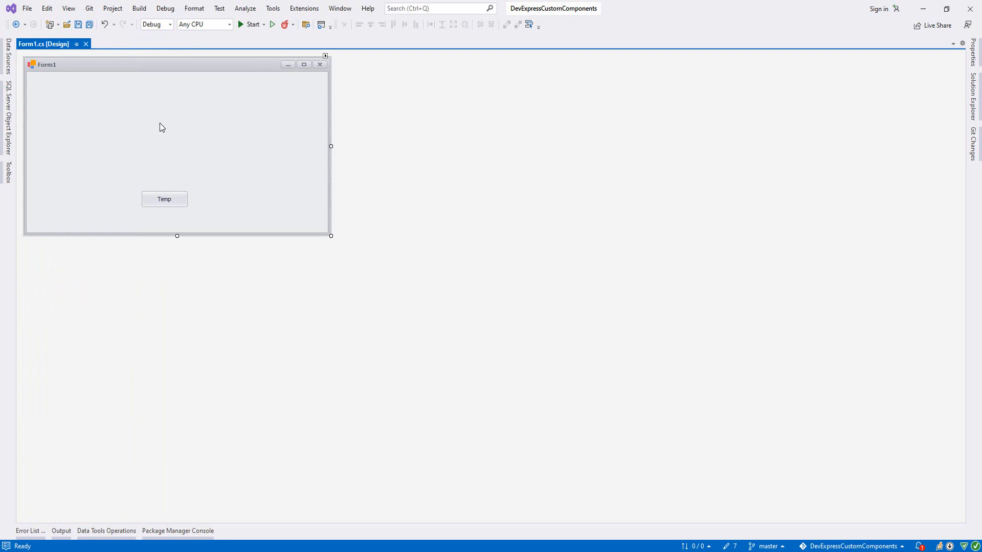
{"action": "mouse_move", "coordinate": [159, 163]}
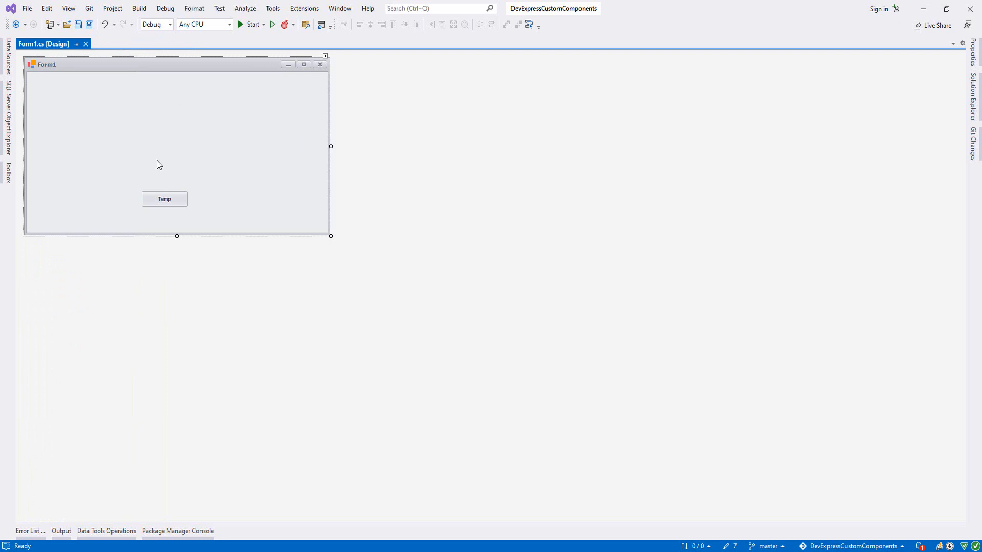
{"action": "mouse_move", "coordinate": [155, 159]}
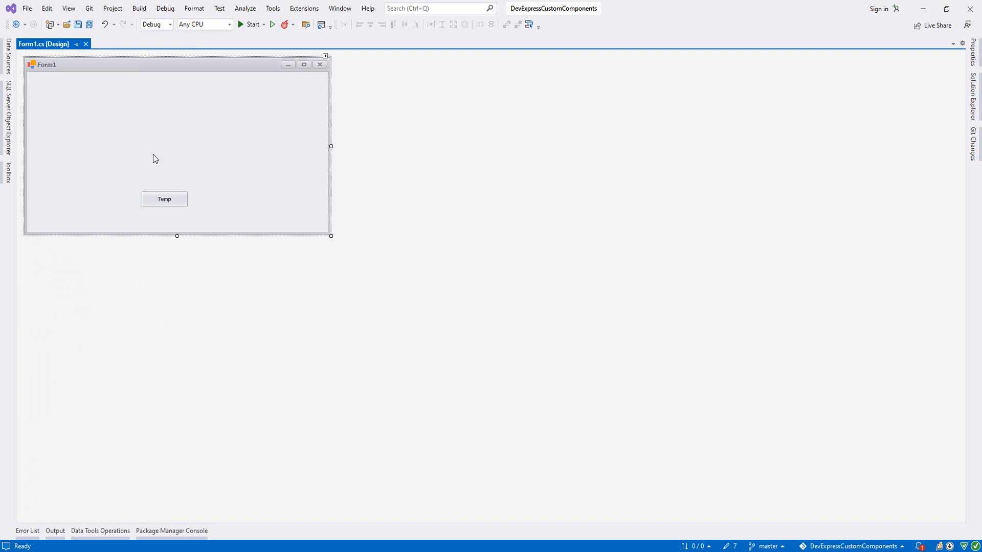
{"action": "mouse_move", "coordinate": [178, 136]}
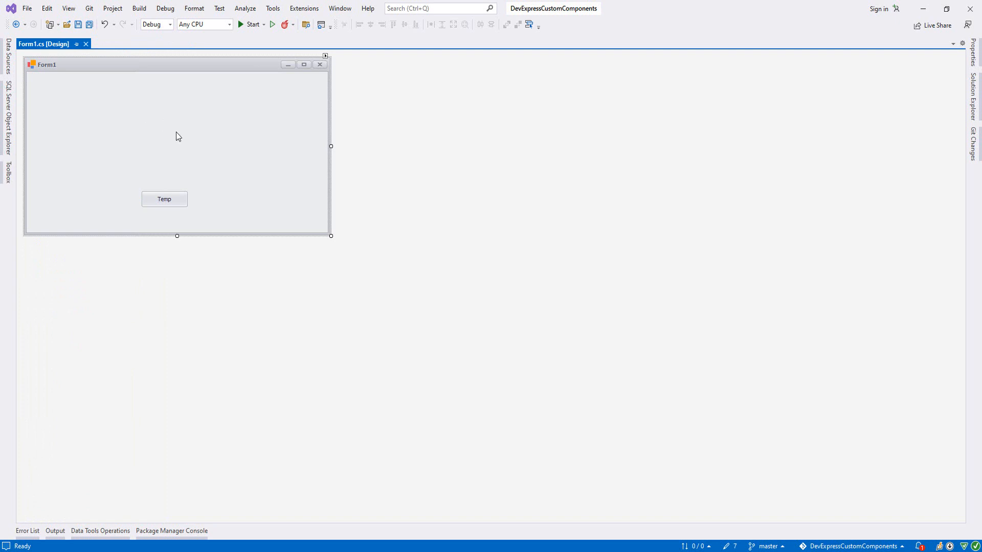
{"action": "mouse_move", "coordinate": [188, 135]}
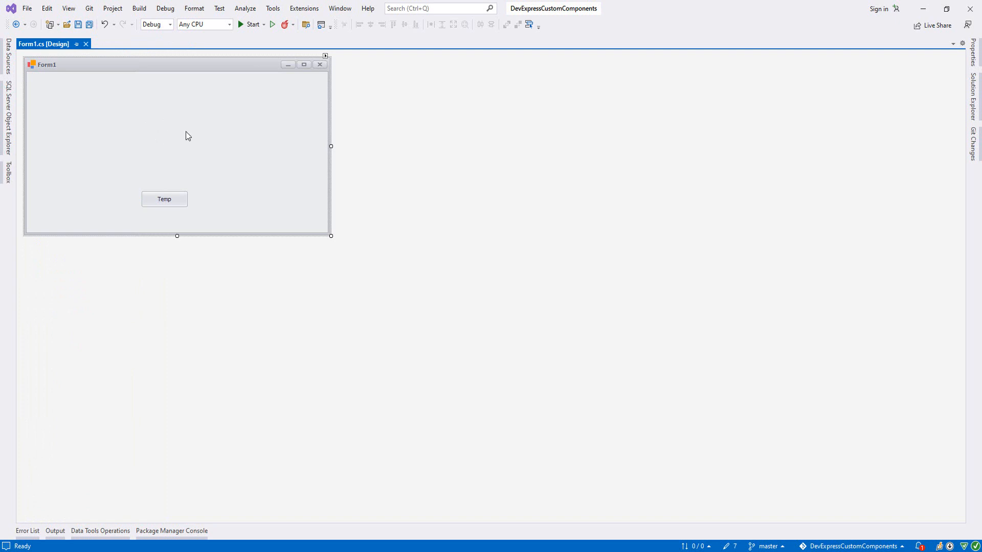
{"action": "mouse_move", "coordinate": [188, 159]}
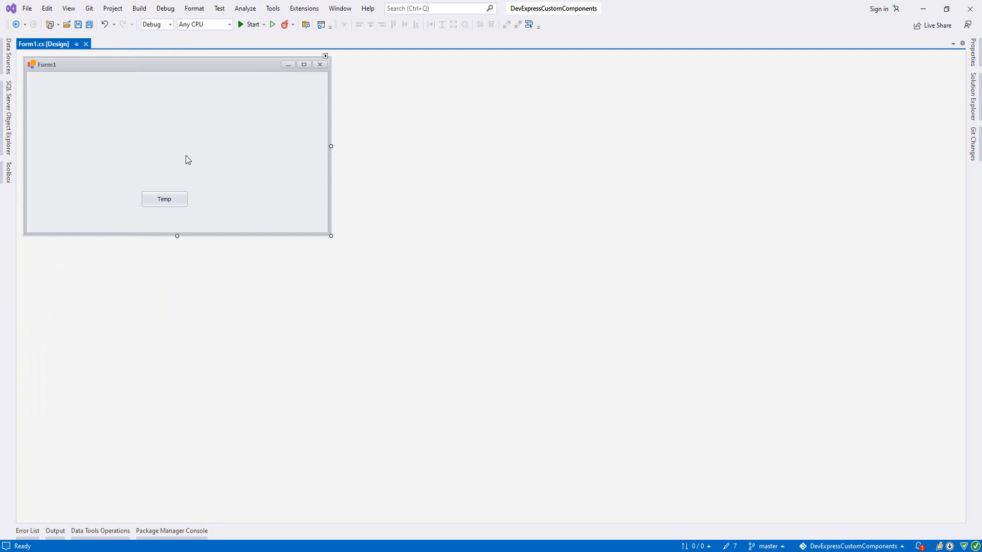
{"action": "mouse_move", "coordinate": [188, 148]}
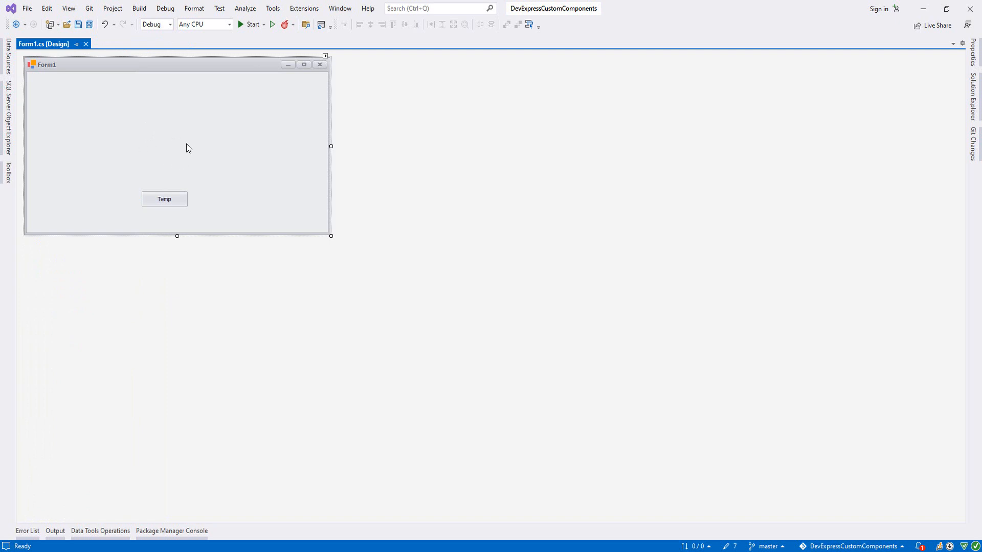
{"action": "mouse_move", "coordinate": [166, 142]}
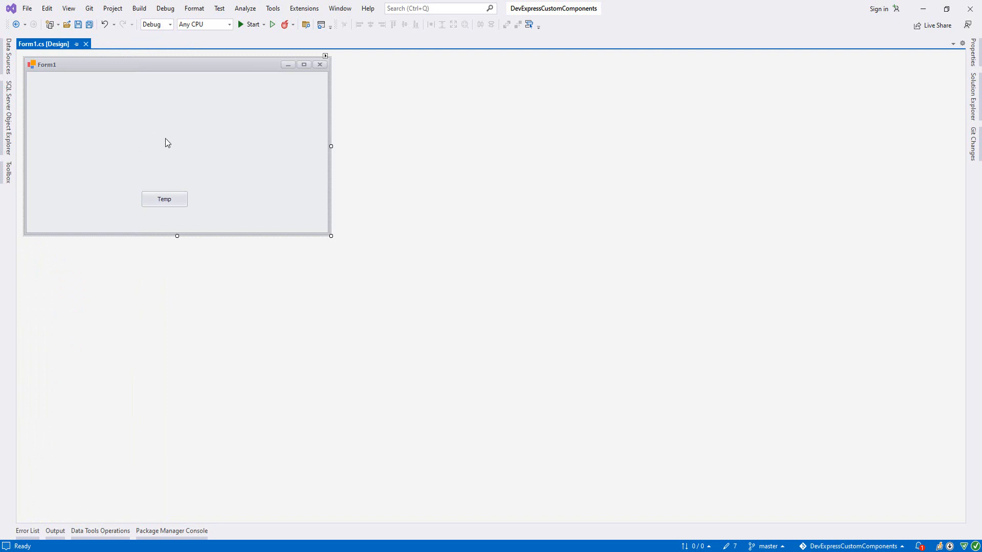
{"action": "mouse_move", "coordinate": [898, 165]}
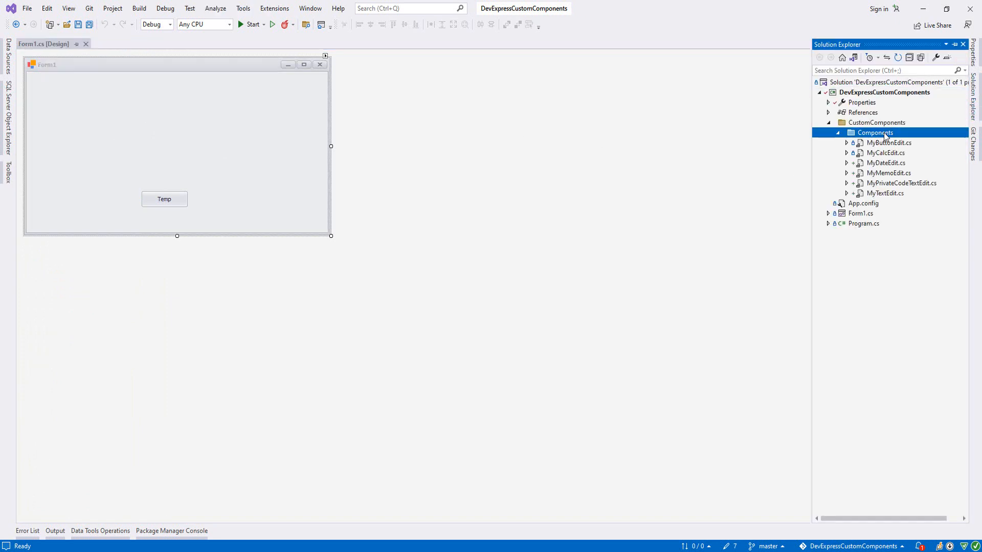
Create MyCreditCardTextEdit.cs in the Components folder using Add > Class.
{"action": "right_click", "coordinate": [874, 132]}
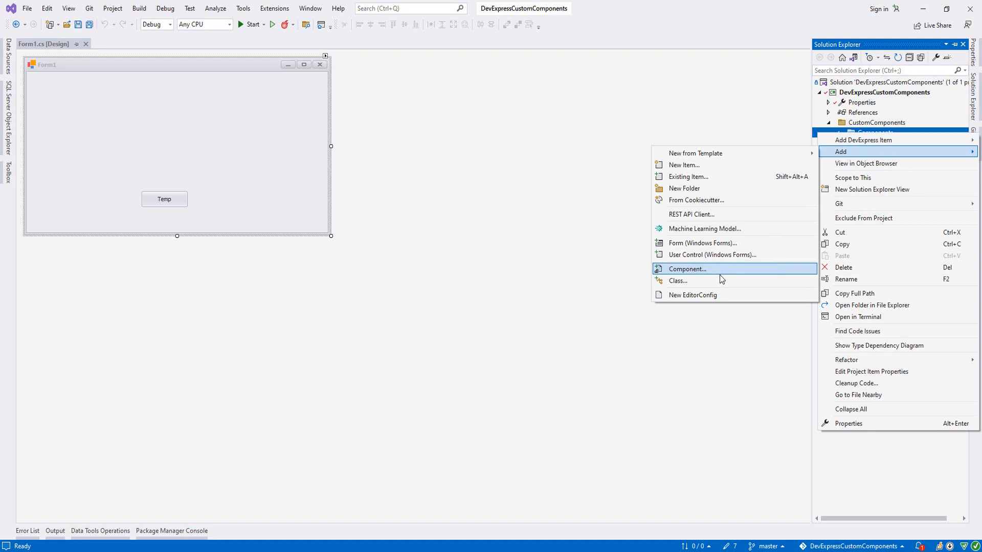
{"action": "left_click", "coordinate": [678, 281]}
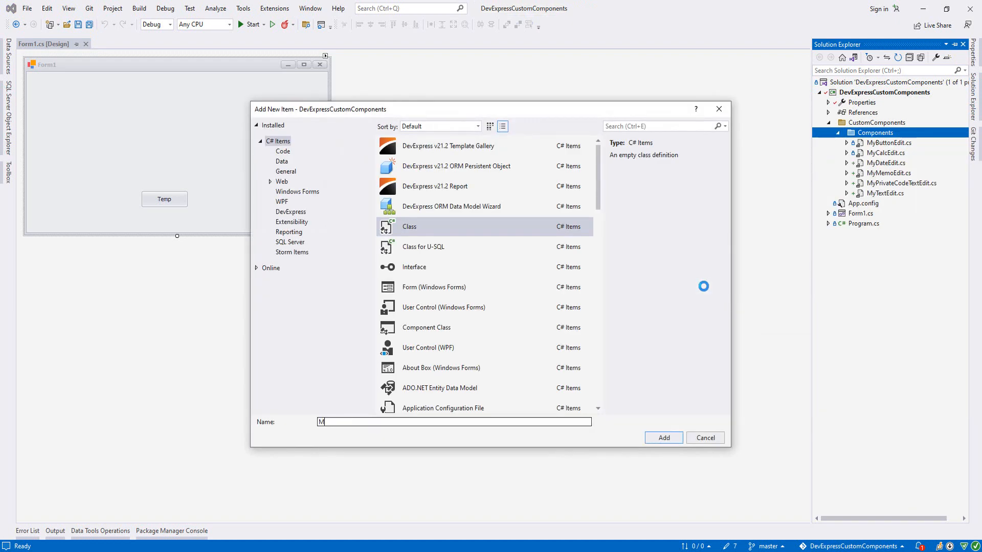
{"action": "type", "text": "yCreditCardT"}
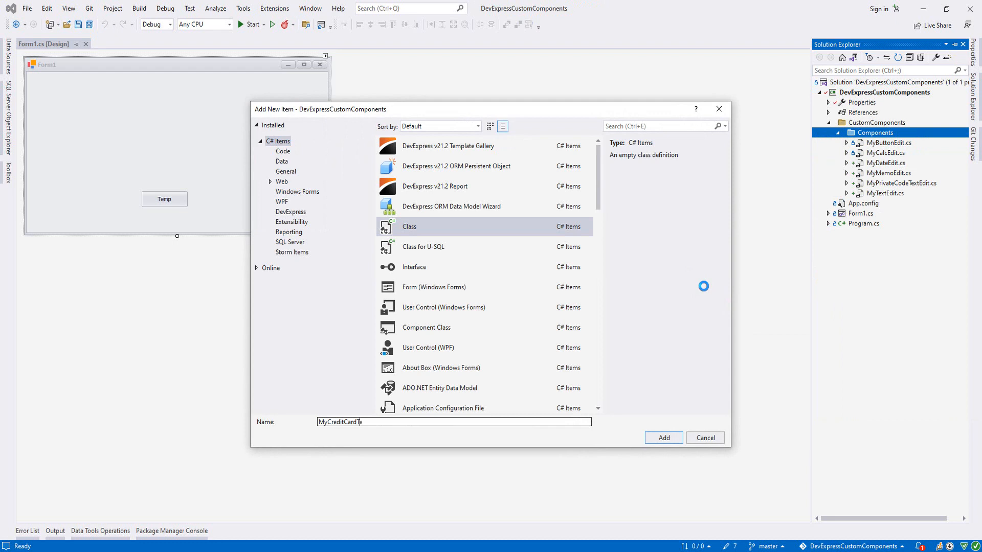
{"action": "type", "text": "extEdit"}
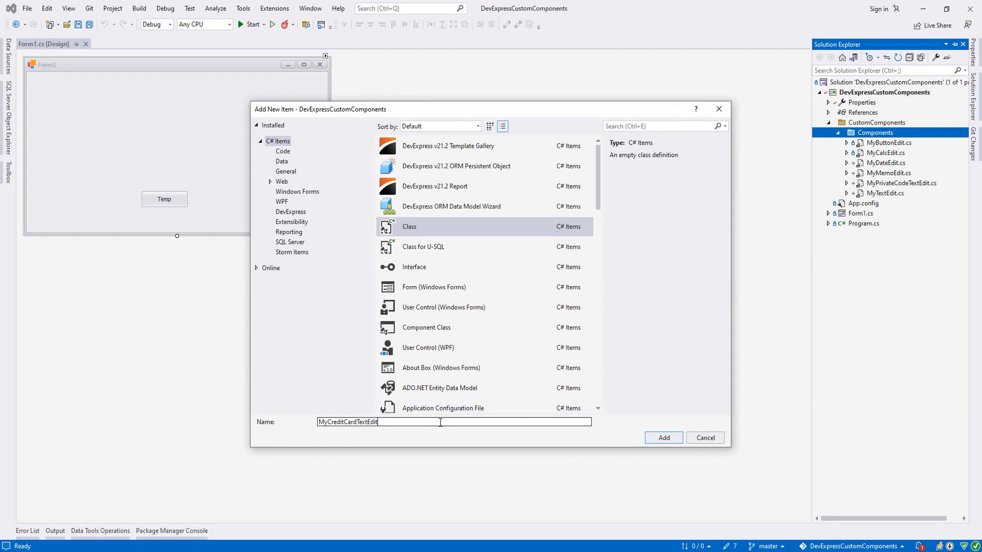
{"action": "double_click", "coordinate": [368, 422]}
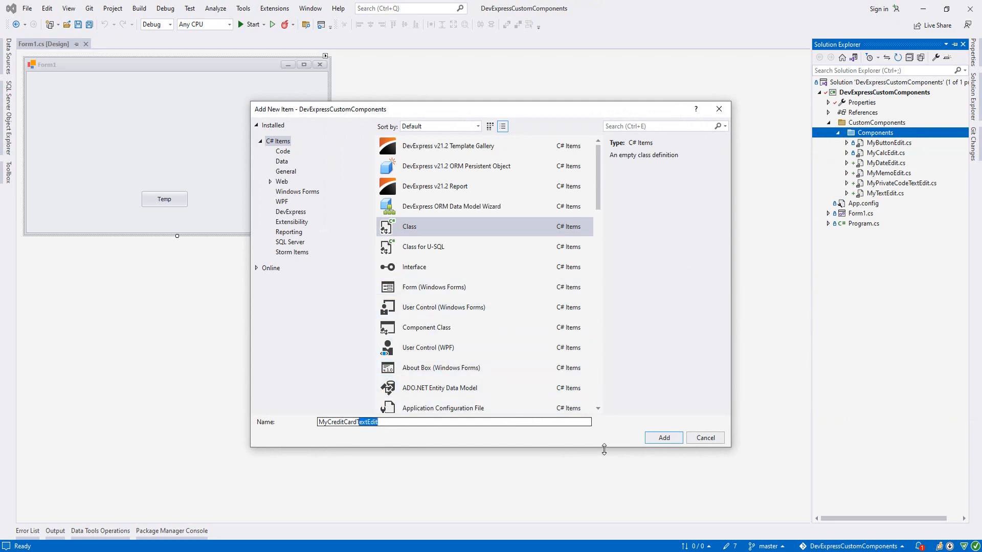
{"action": "left_click", "coordinate": [664, 438]}
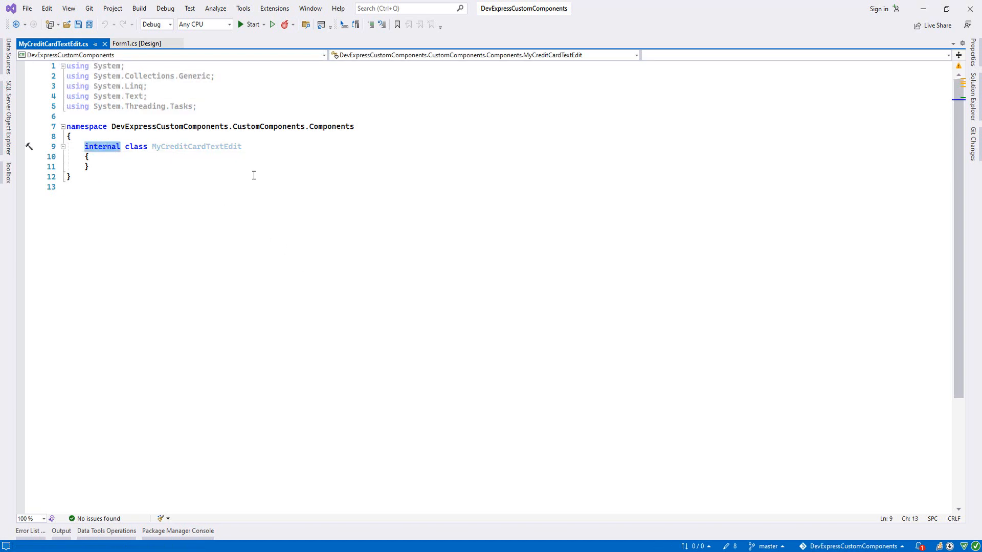
Change the class from internal to public and add a [ToolboxItem(true)] attribute above it.
{"action": "type", "text": "public"}
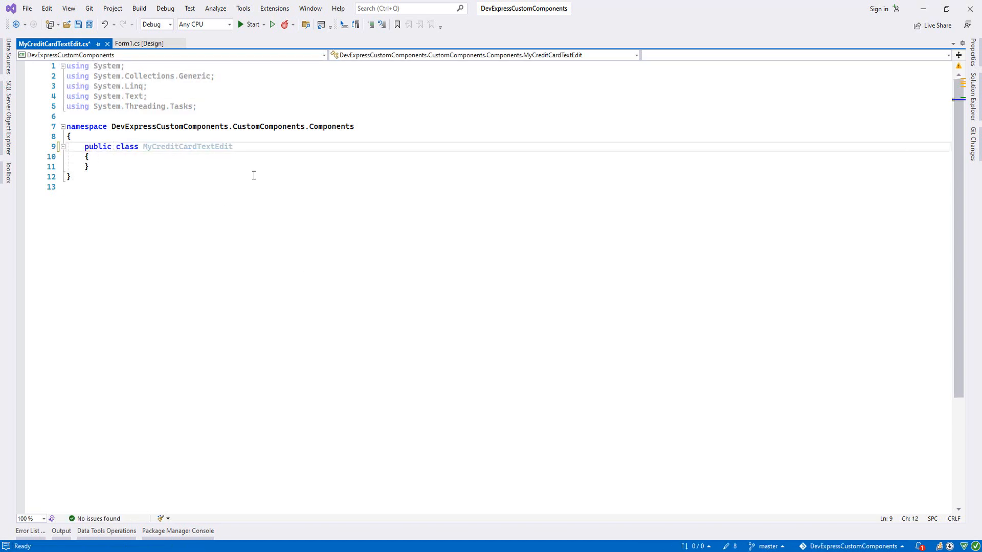
{"action": "type", "text": "p"}
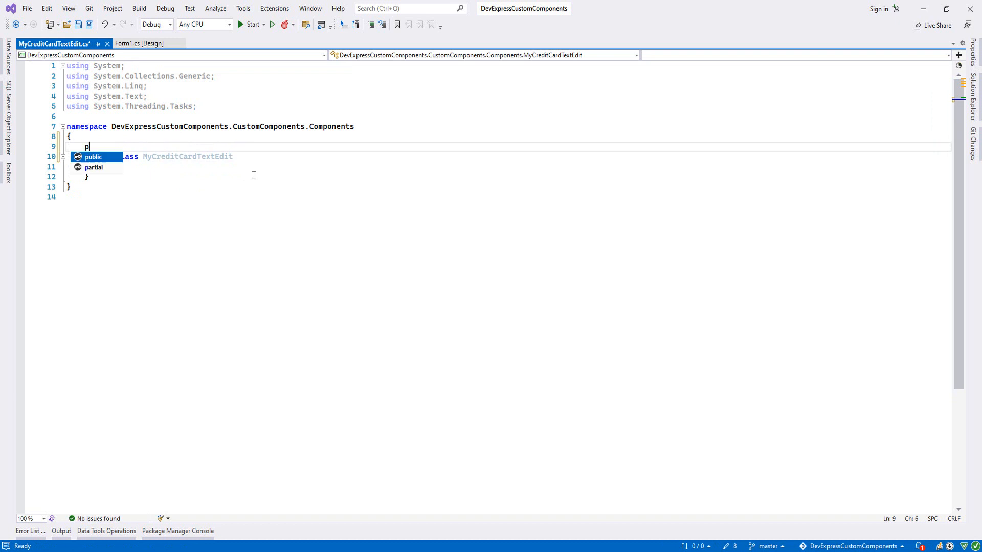
{"action": "type", "text": "[Tool]"}
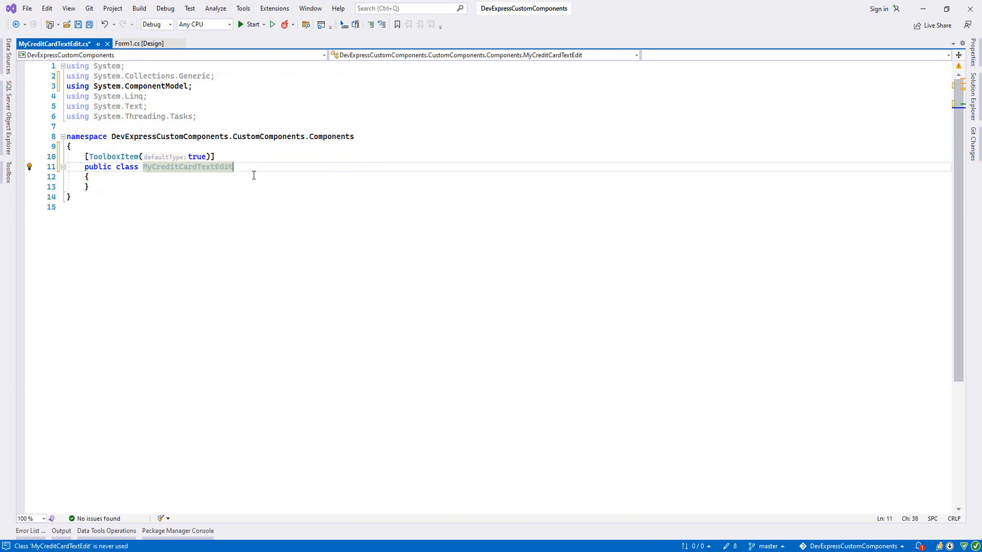
{"action": "type", "text": ":"}
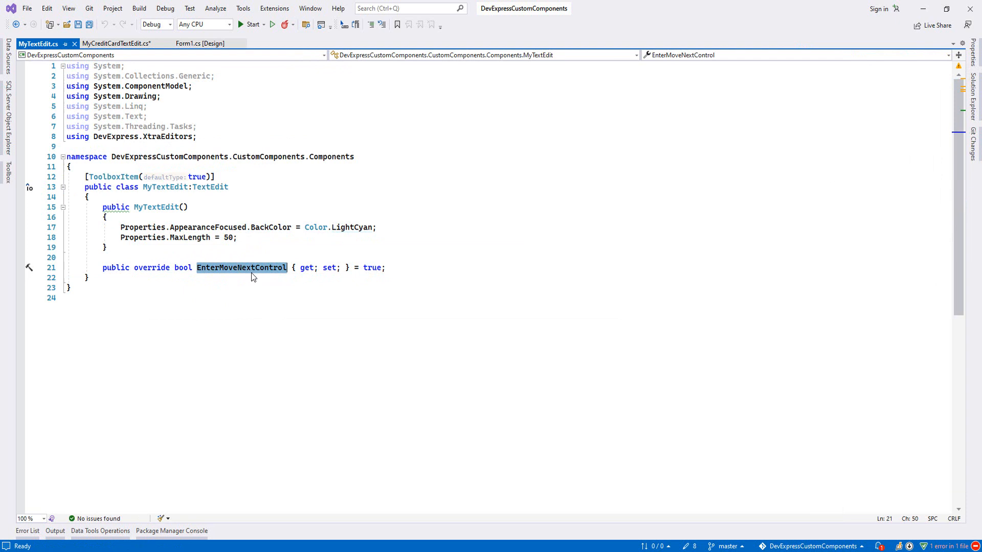
Derive MyCreditCardTextEdit from MyTextEdit, add an empty constructor via ctor, and close MyTextEdit.
{"action": "left_click", "coordinate": [119, 44]}
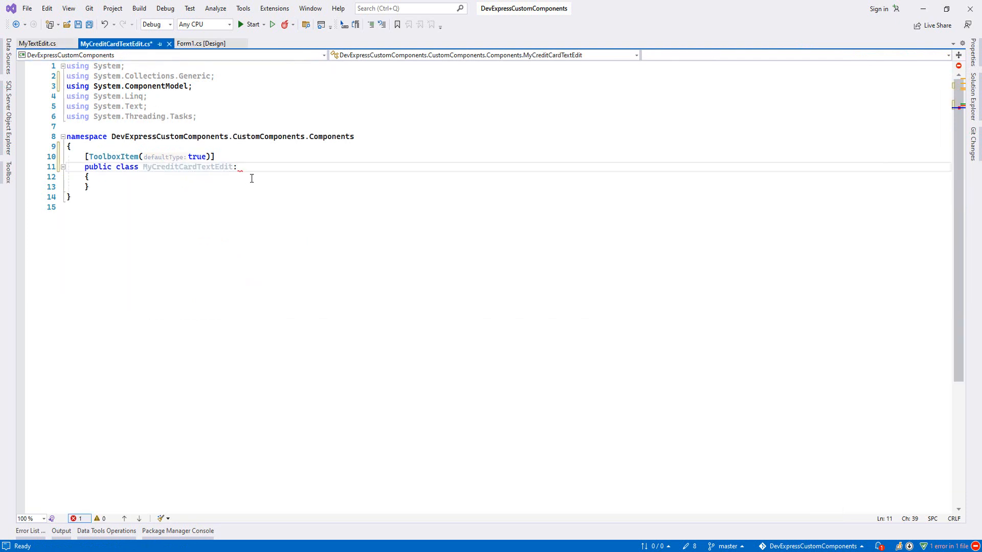
{"action": "type", "text": "MyTextEdit"}
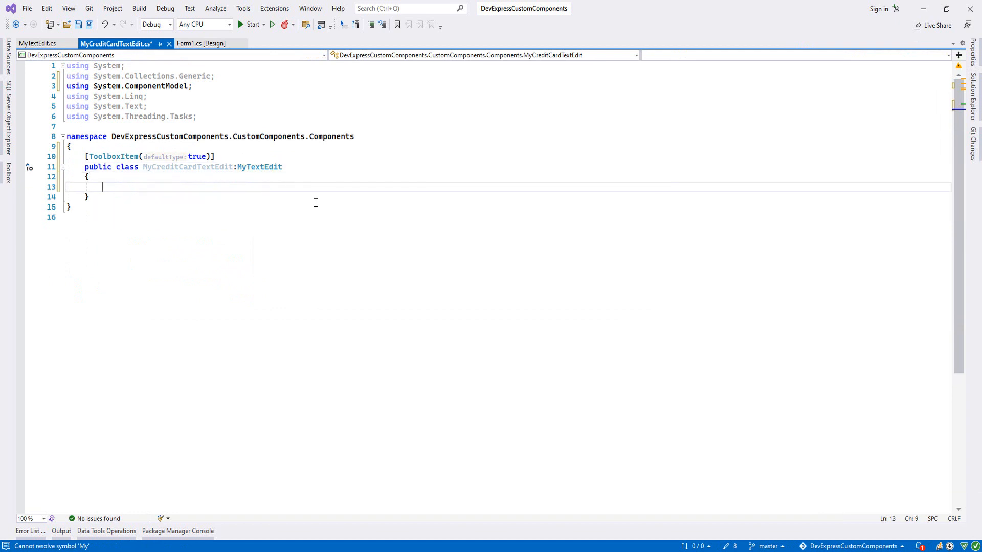
{"action": "type", "text": "cto"}
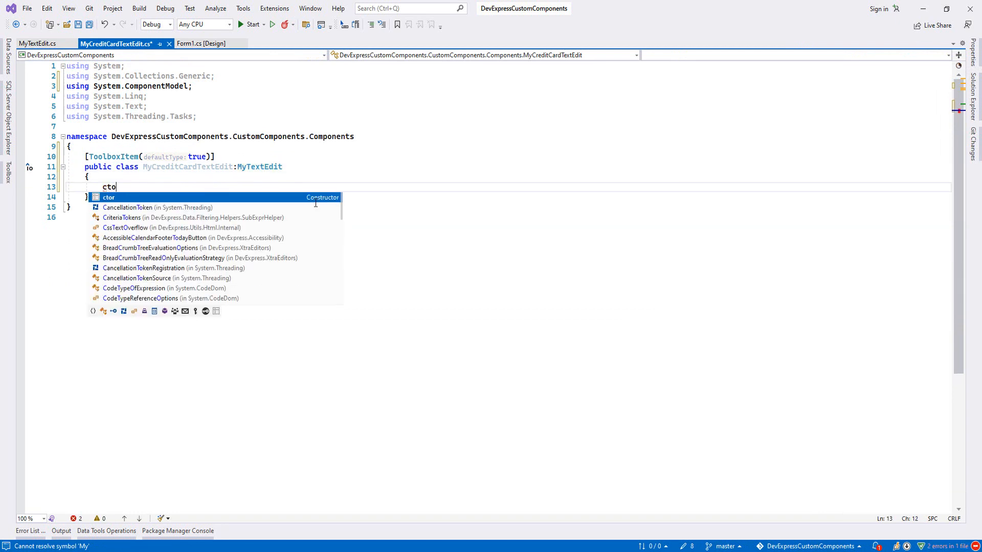
{"action": "key", "text": "Tab"}
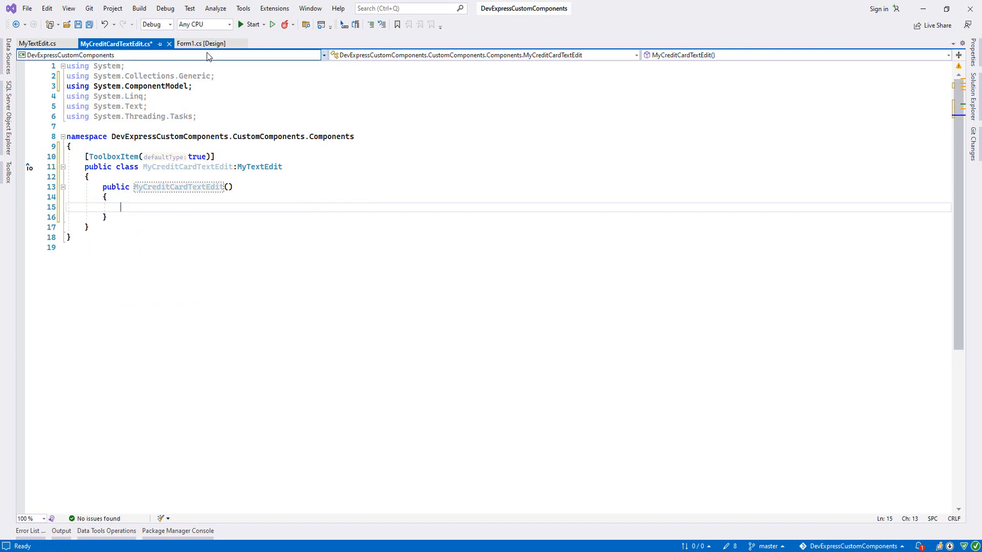
{"action": "left_click", "coordinate": [37, 44]}
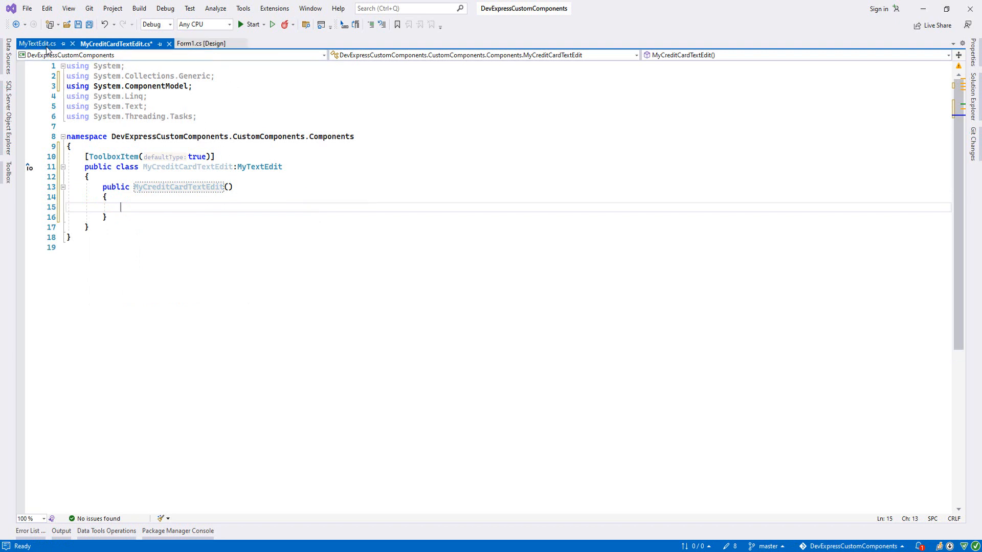
{"action": "left_click", "coordinate": [197, 43]}
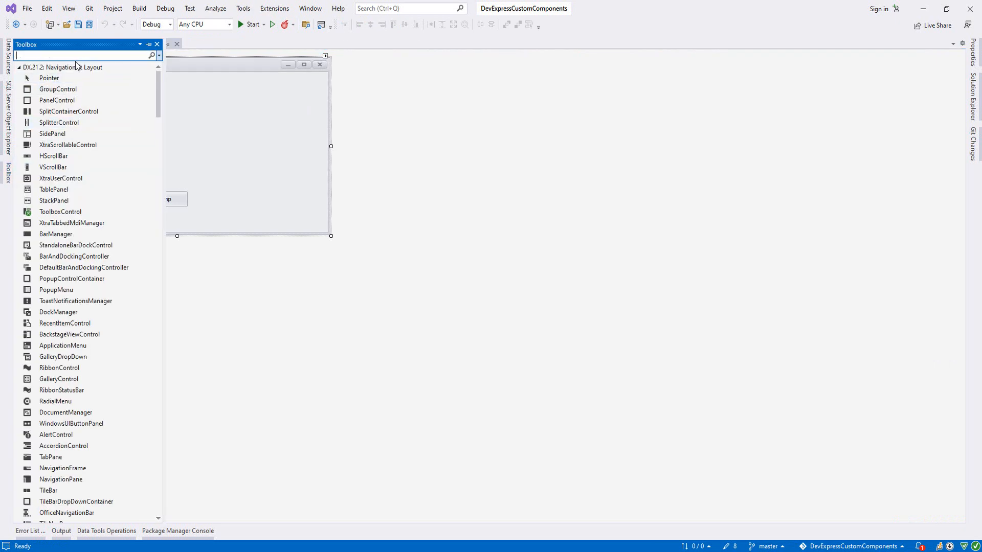
Widen the Form1 text box from 100 to about 203 pixels.
{"action": "type", "text": "my"}
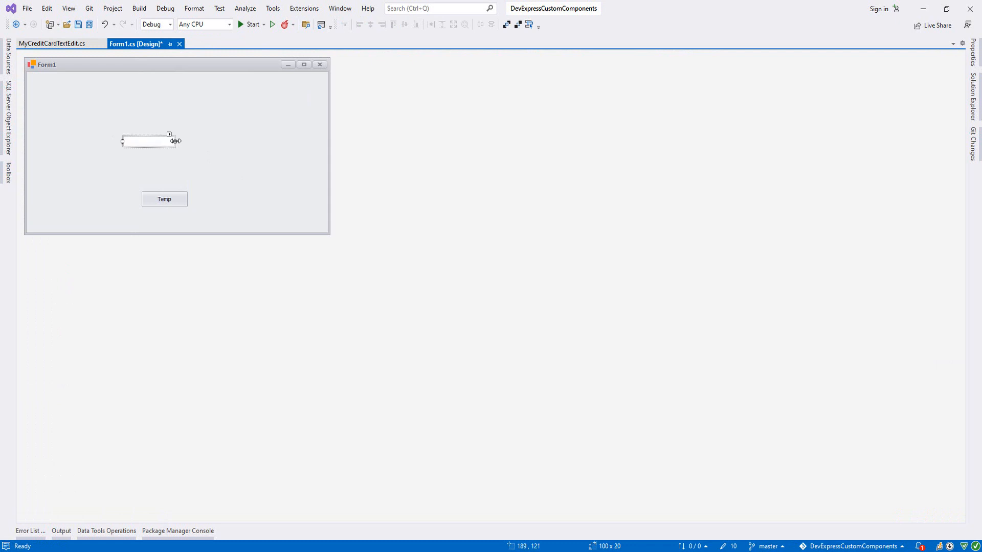
{"action": "left_click_drag", "start_coordinate": [177, 141], "coordinate": [214, 147]}
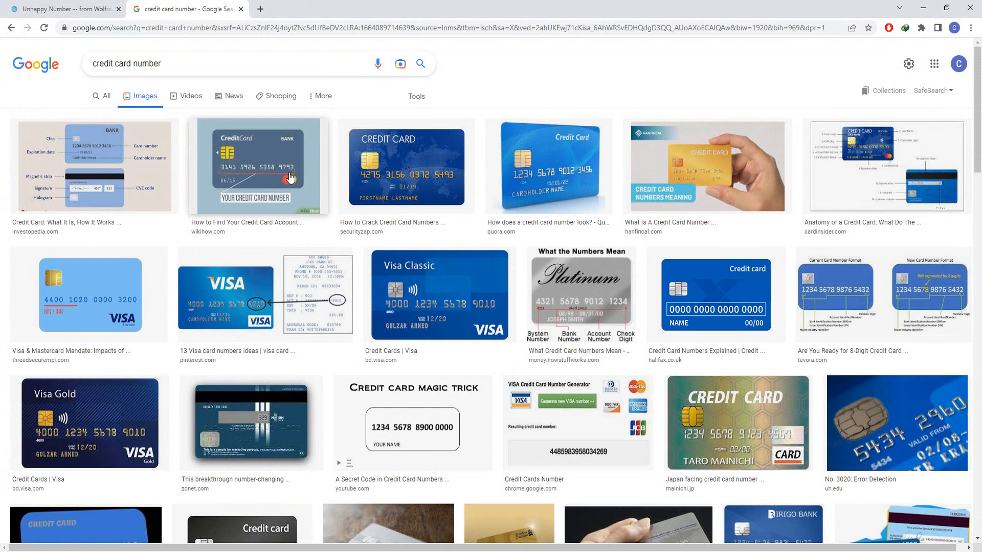
{"action": "mouse_move", "coordinate": [243, 168]}
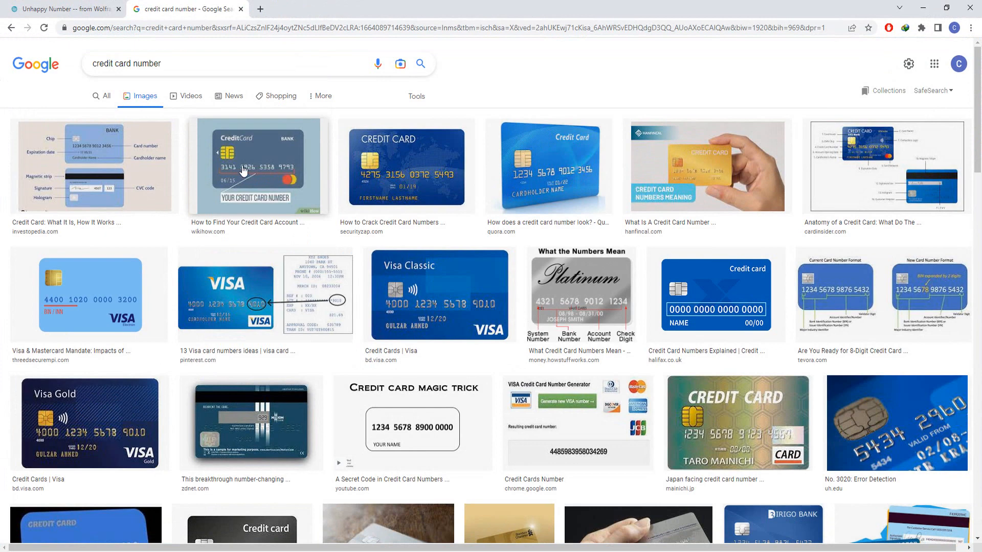
{"action": "mouse_move", "coordinate": [237, 172]}
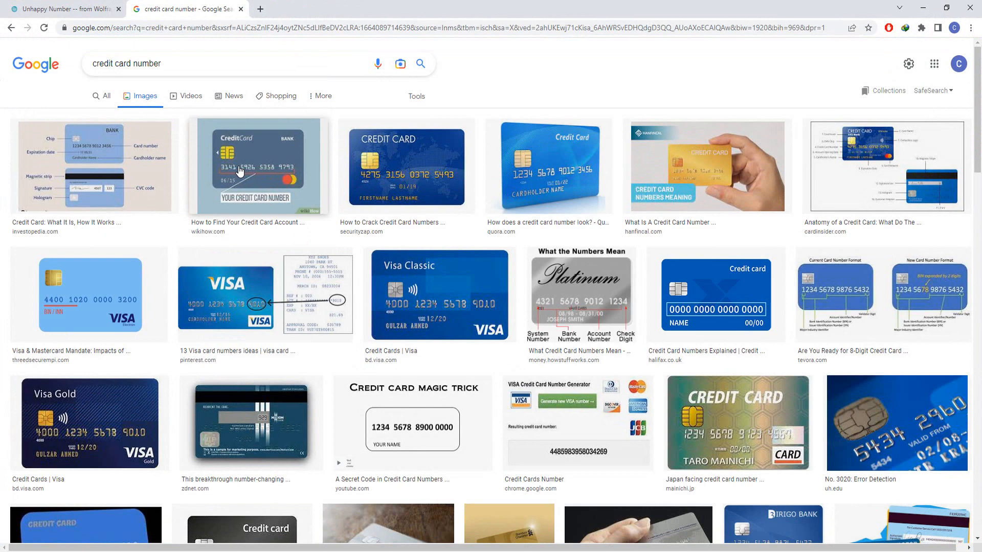
{"action": "mouse_move", "coordinate": [262, 171]}
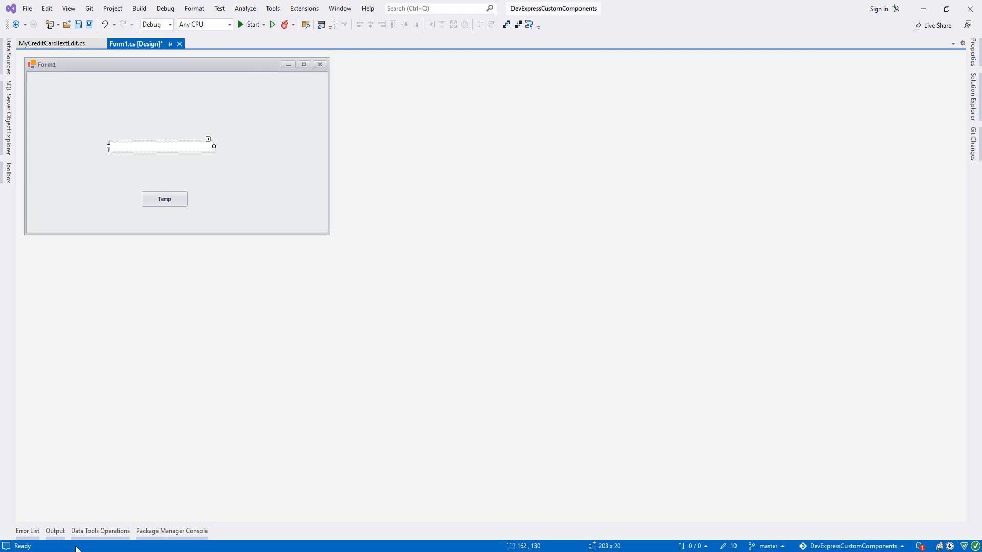
In the constructor, set Properties.Appearance.TextOptions.HAlignment to HorzAlignment.Center.
{"action": "left_click", "coordinate": [56, 43]}
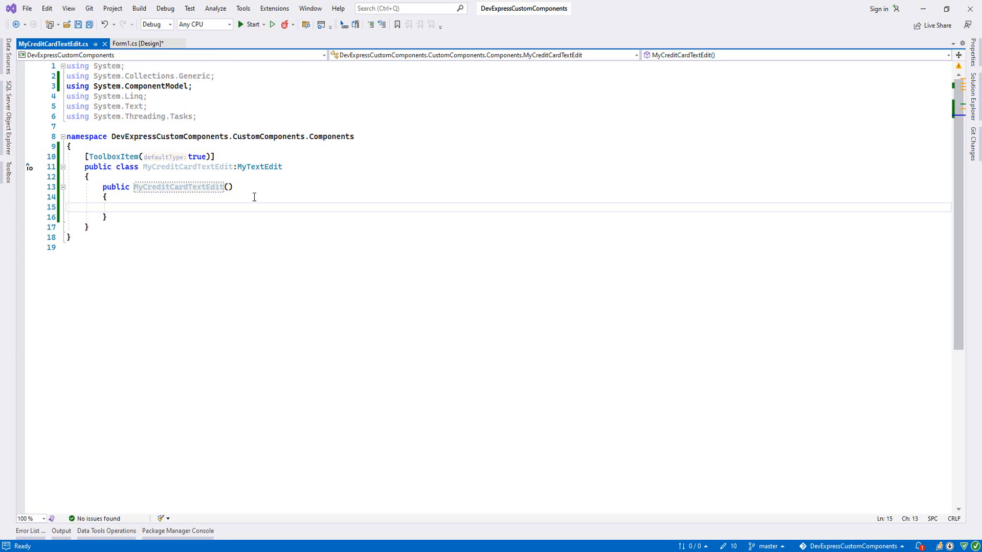
{"action": "type", "text": "Properties"}
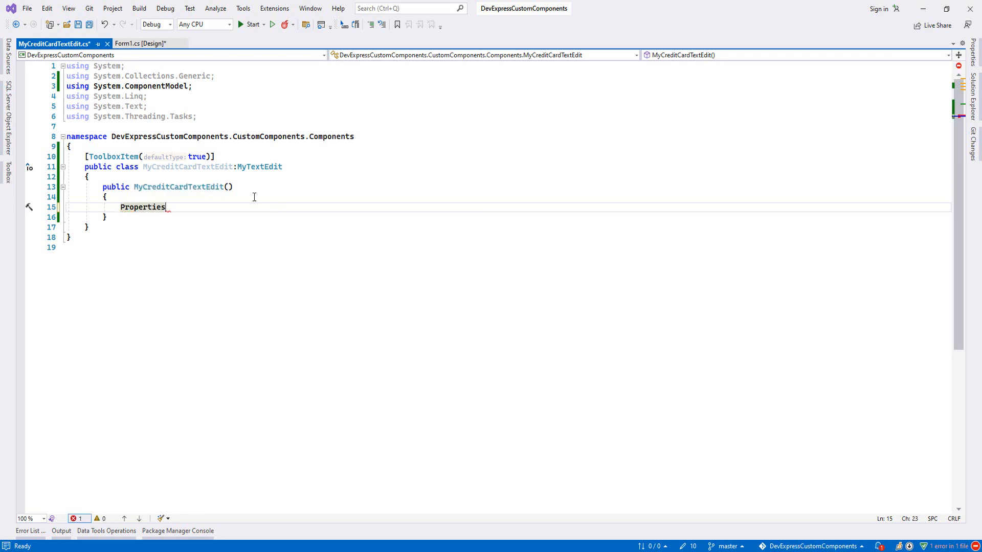
{"action": "type", "text": ".A"}
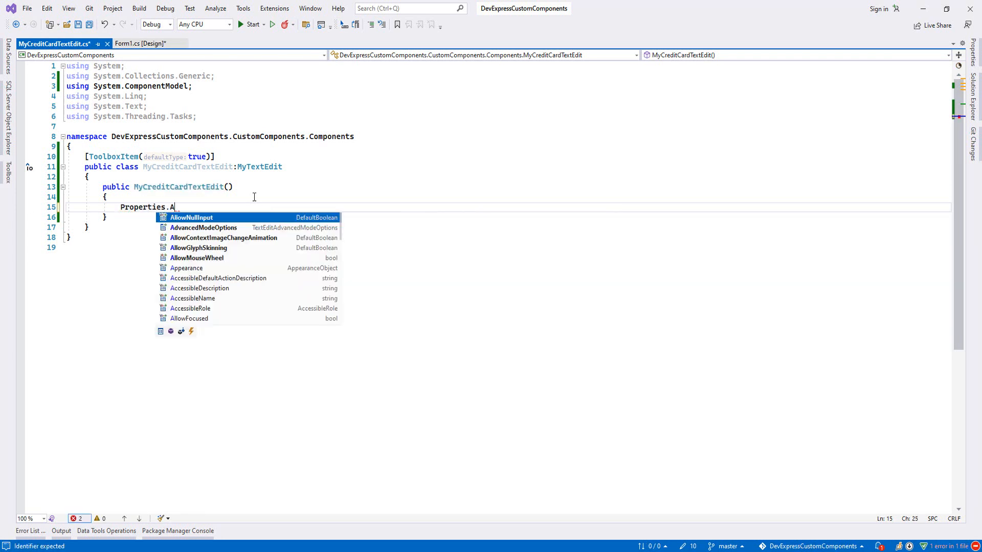
{"action": "type", "text": "ppearance.Te"}
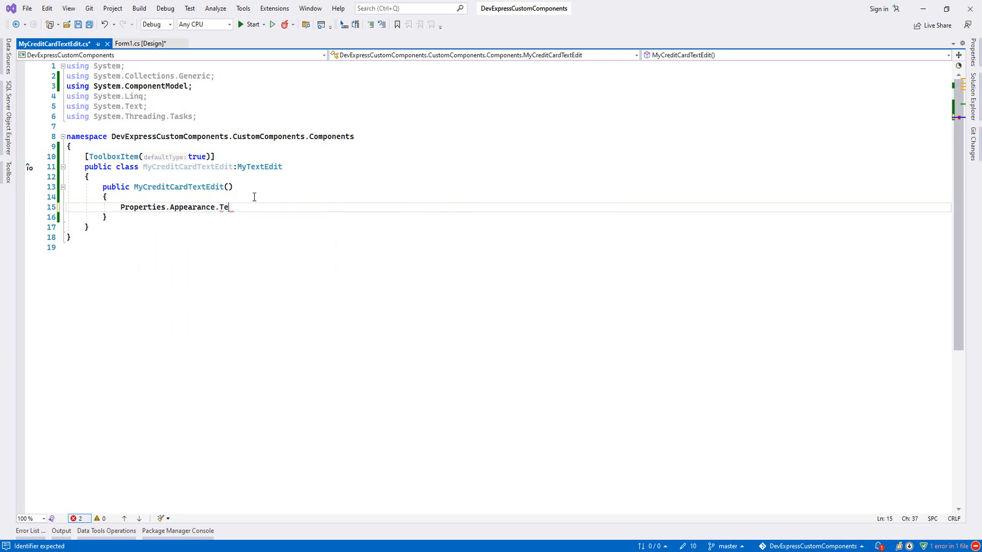
{"action": "type", "text": "xtOptions.HAlignment"}
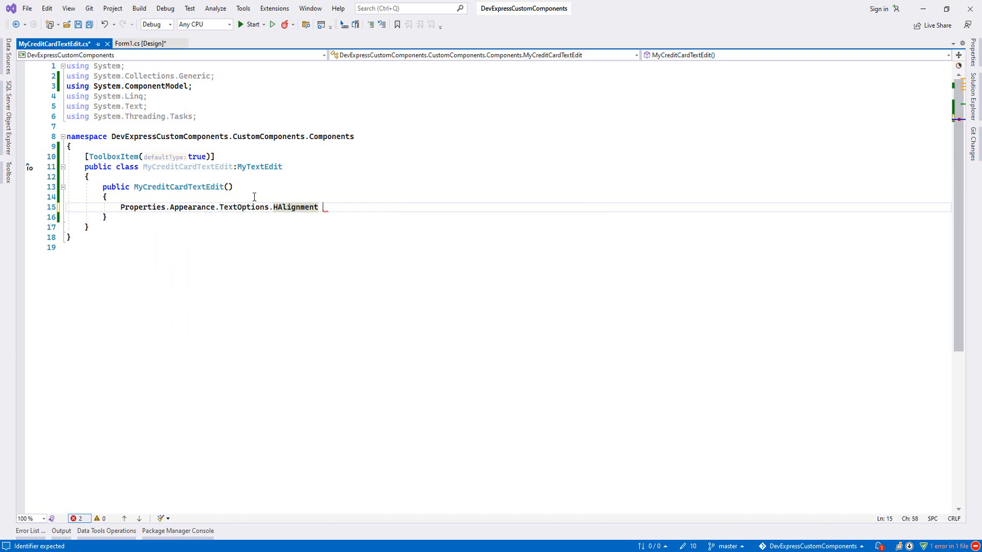
{"action": "type", "text": "= HorzAlignment.Center;"}
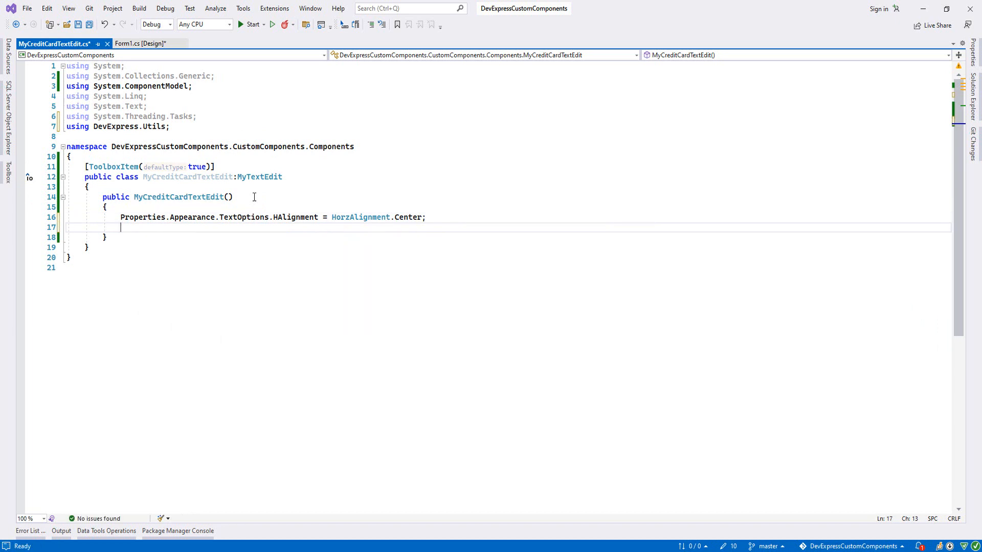
Set Properties.Mask.MaskType to MaskType.Regular and begin the EditMask assignment.
{"action": "type", "text": "Properties"}
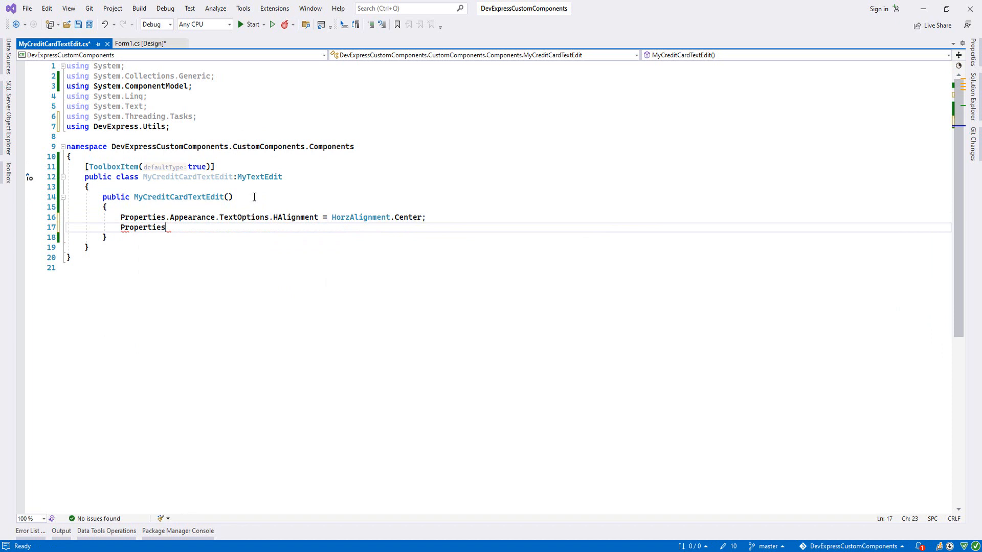
{"action": "type", "text": ".Mask"}
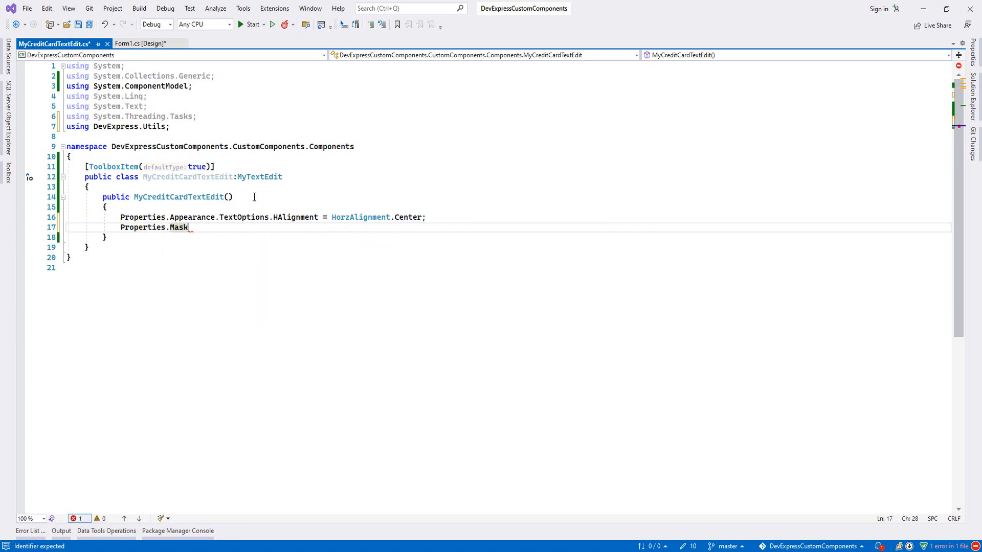
{"action": "type", "text": "."}
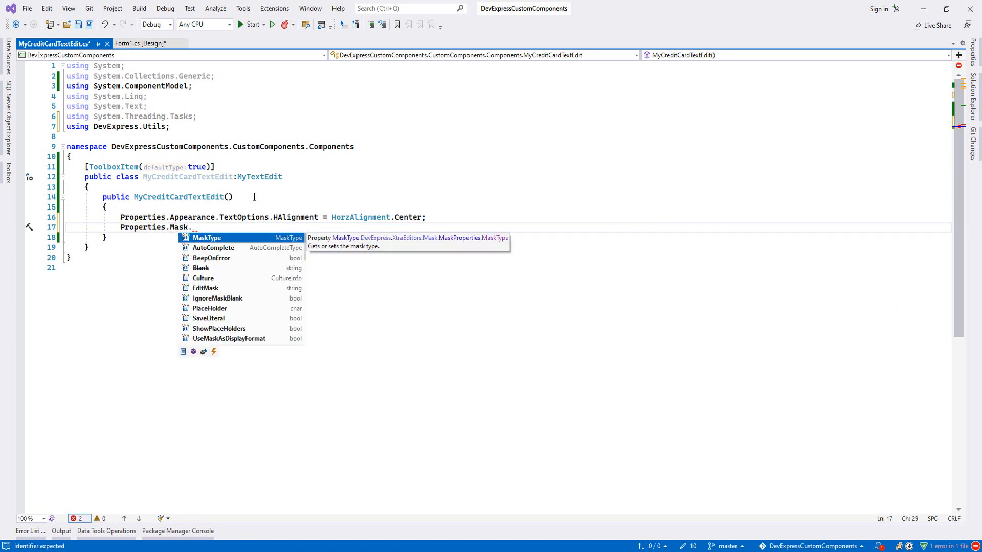
{"action": "type", "text": "MaskType ="}
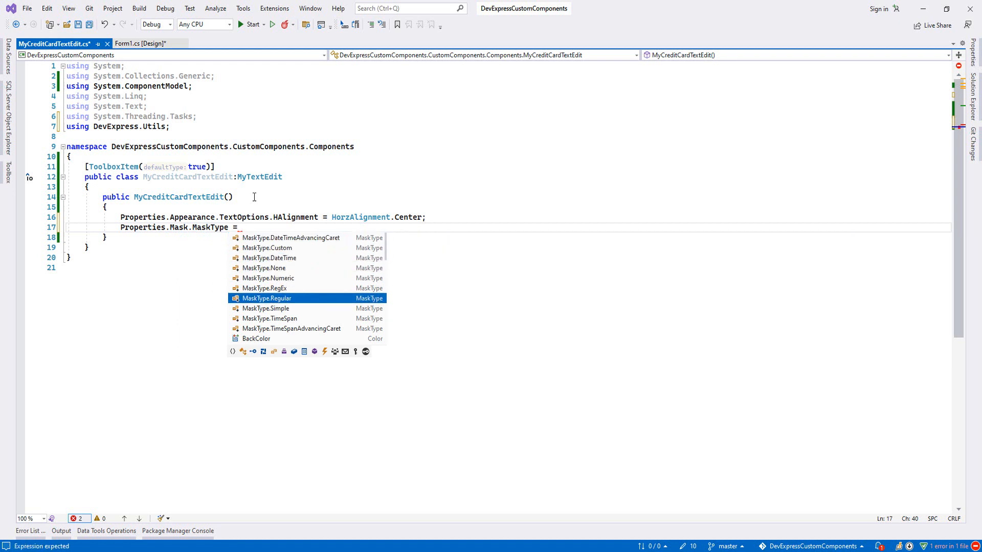
{"action": "mouse_move", "coordinate": [267, 299]}
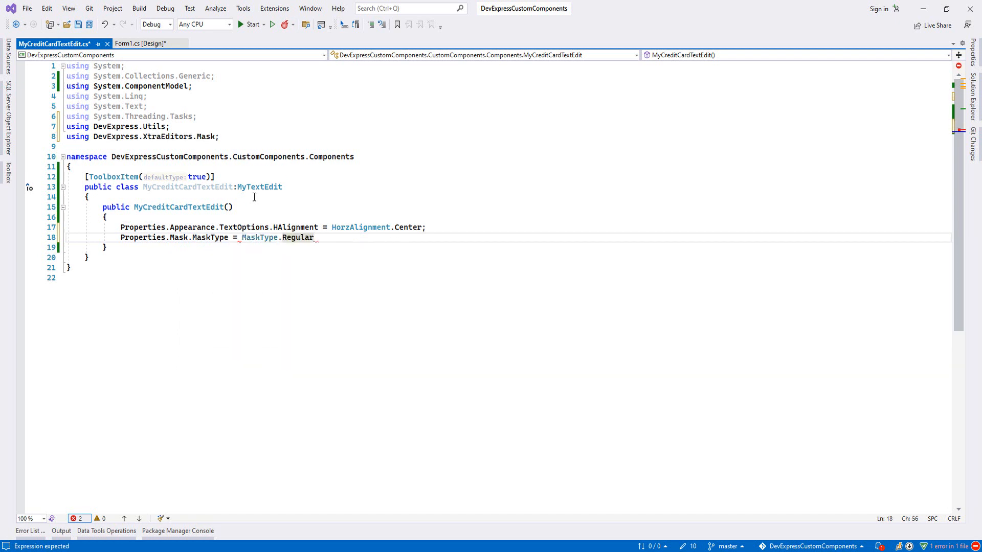
{"action": "type", "text": ";"}
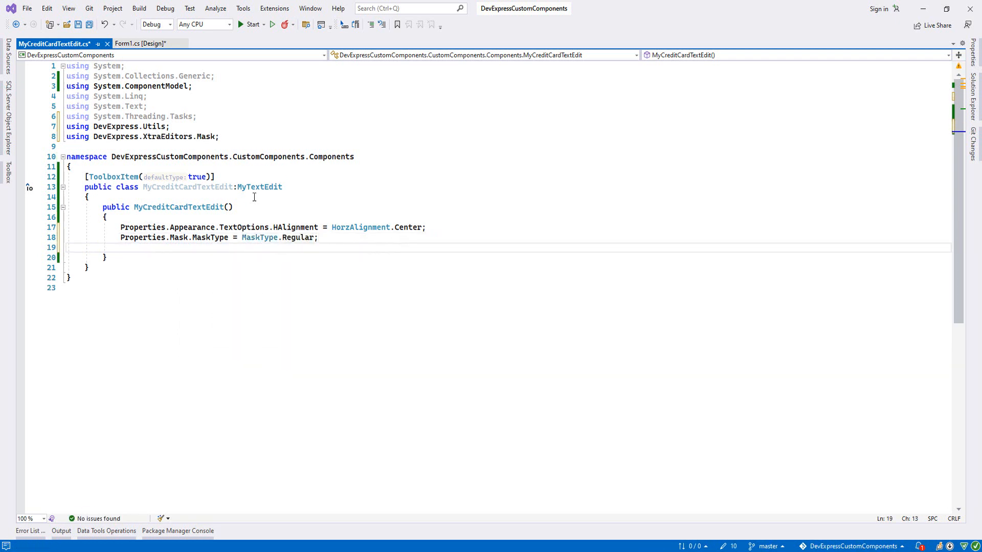
{"action": "type", "text": "Properties"}
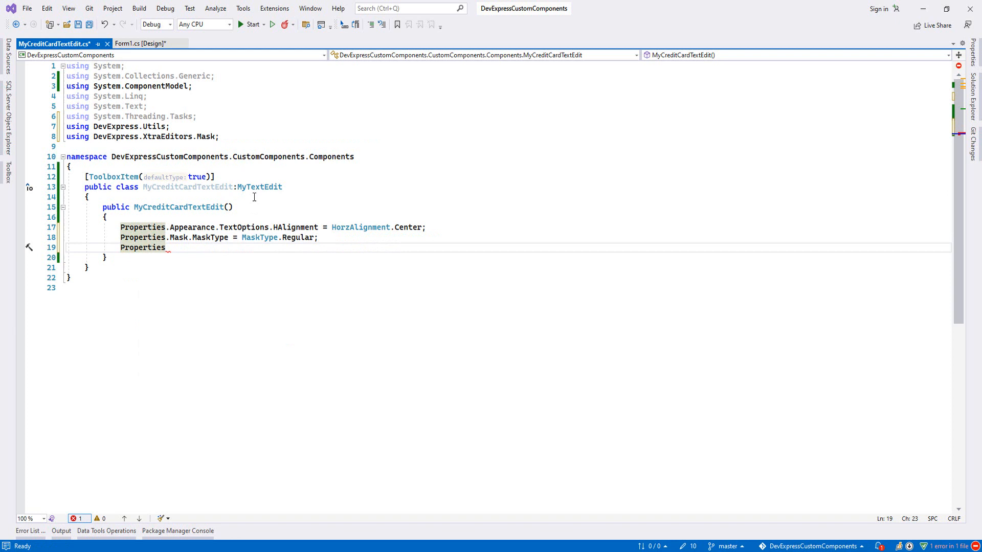
{"action": "type", "text": ".Mask.EditMask ="}
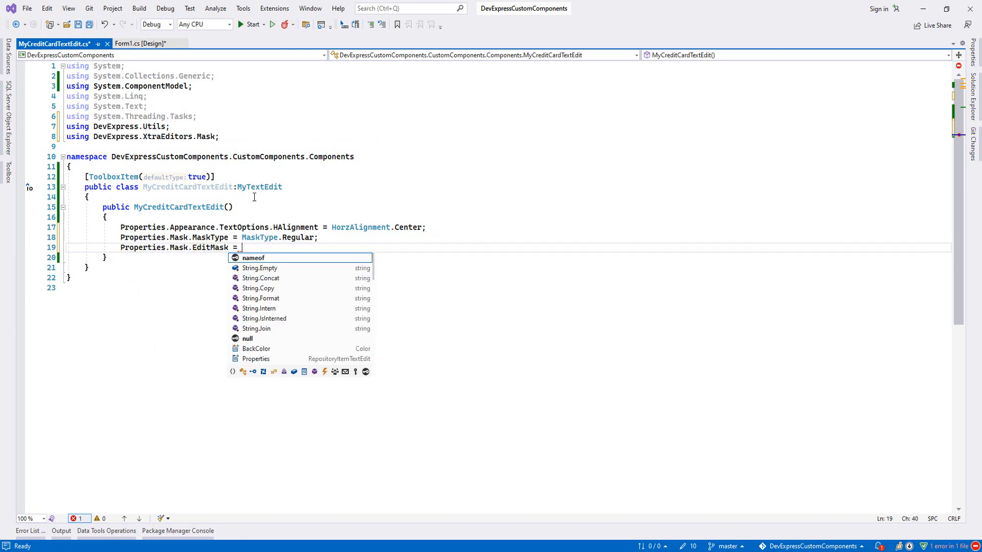
Set EditMask to the verbatim string @"\d?" and add a //0-9 comment by the constructor.
{"action": "type", "text": "\"\";"}
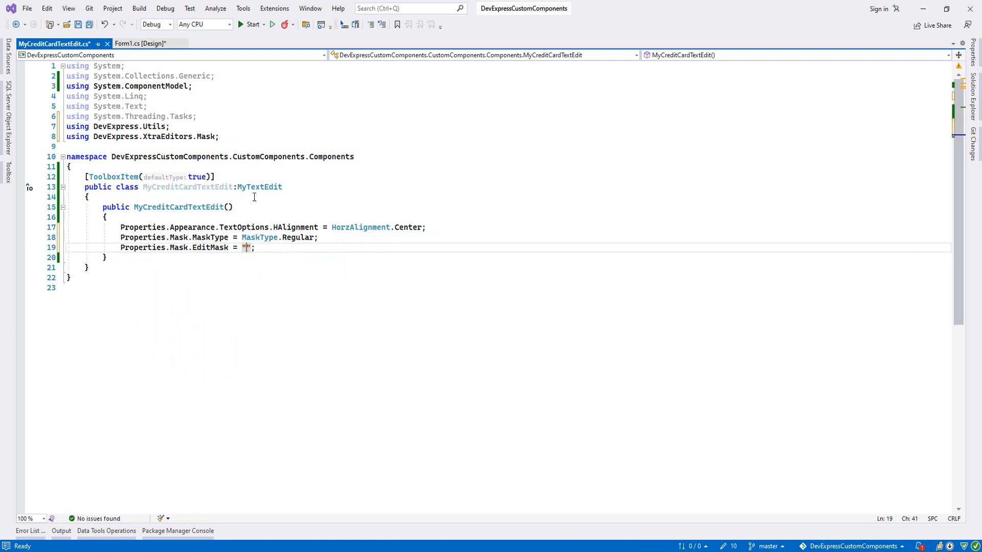
{"action": "type", "text": "@"}
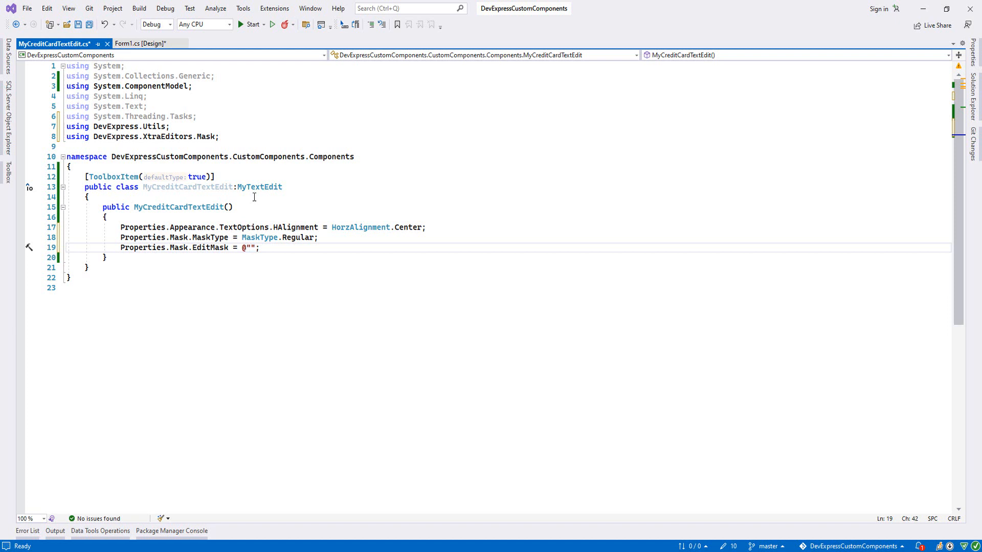
{"action": "type", "text": "\\"}
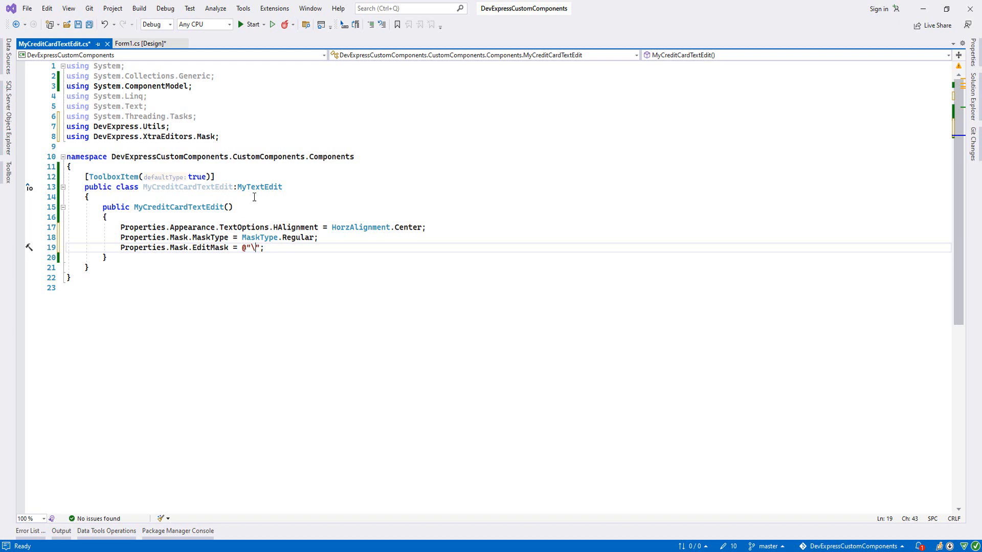
{"action": "type", "text": "d?"}
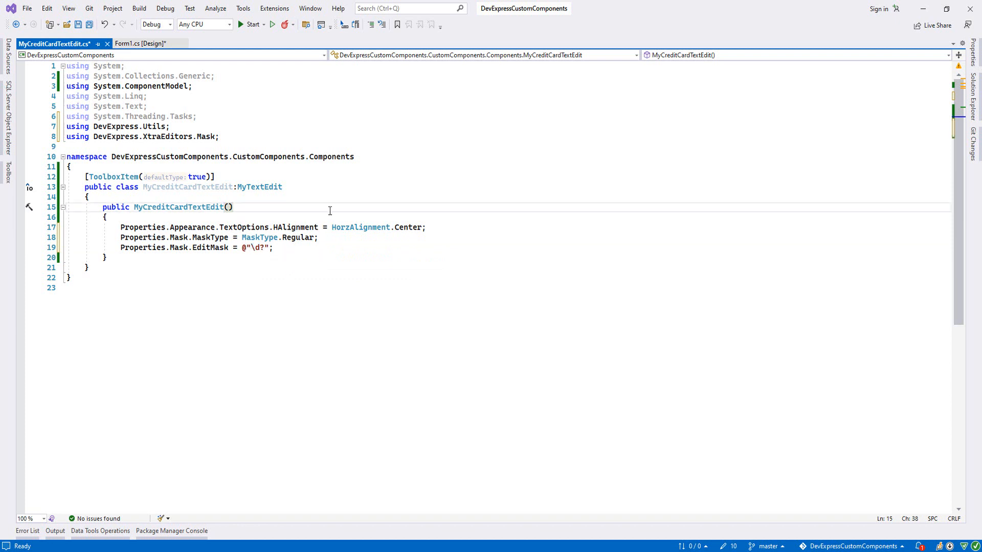
{"action": "type", "text": "//"}
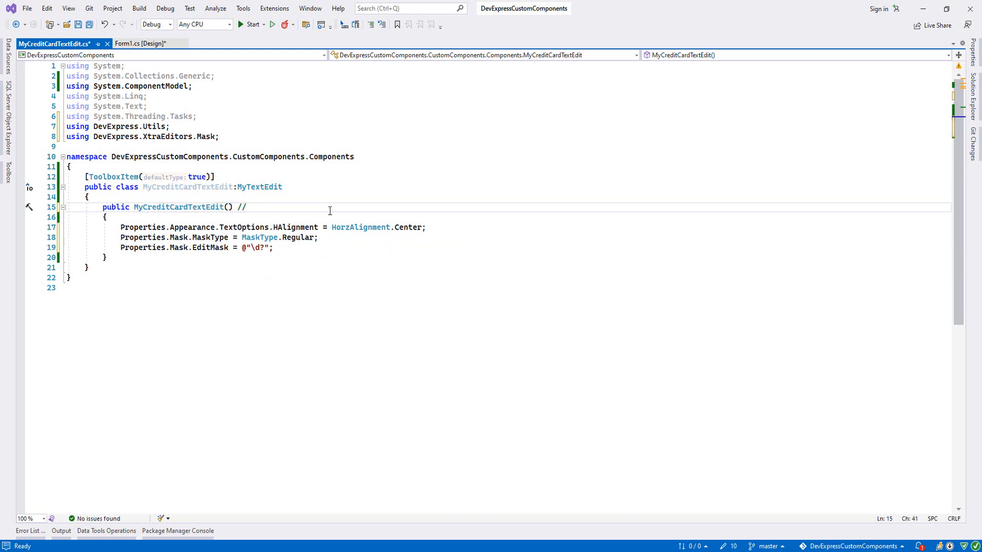
{"action": "type", "text": "0-9"}
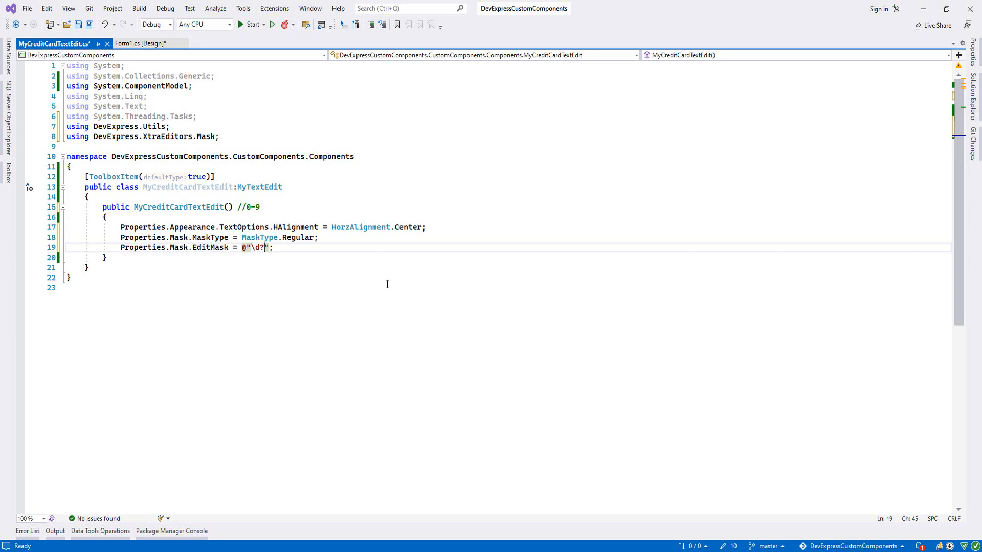
Extend the EditMask to four hyphen-separated \d?\d?\d?\d? groups and place the cursor after it.
{"action": "type", "text": "\\d?"}
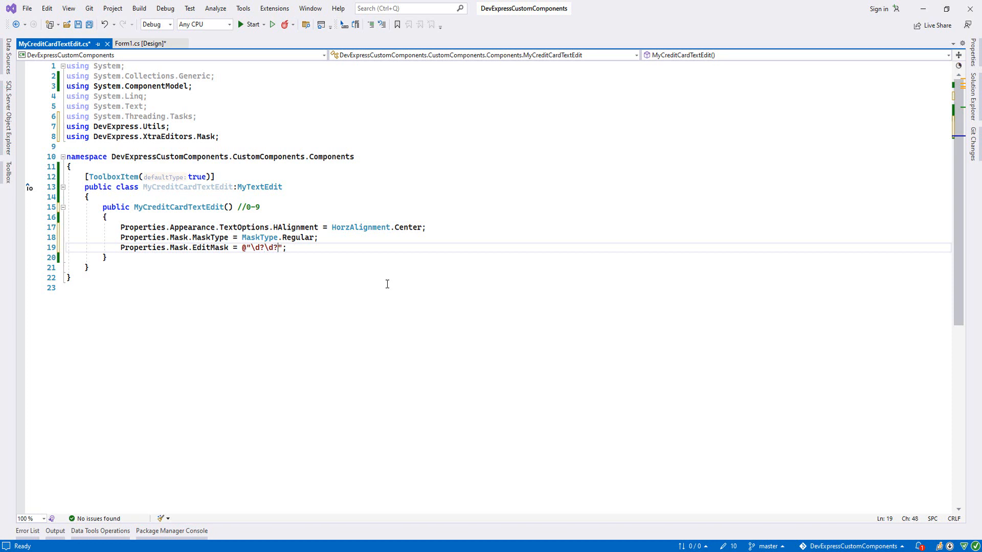
{"action": "type", "text": "\\d?\\d?"}
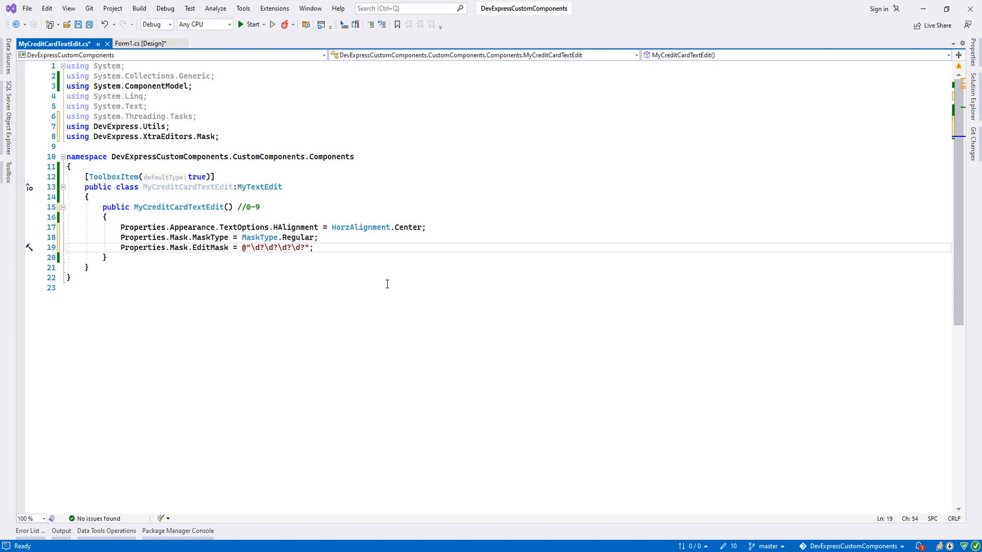
{"action": "type", "text": "-"}
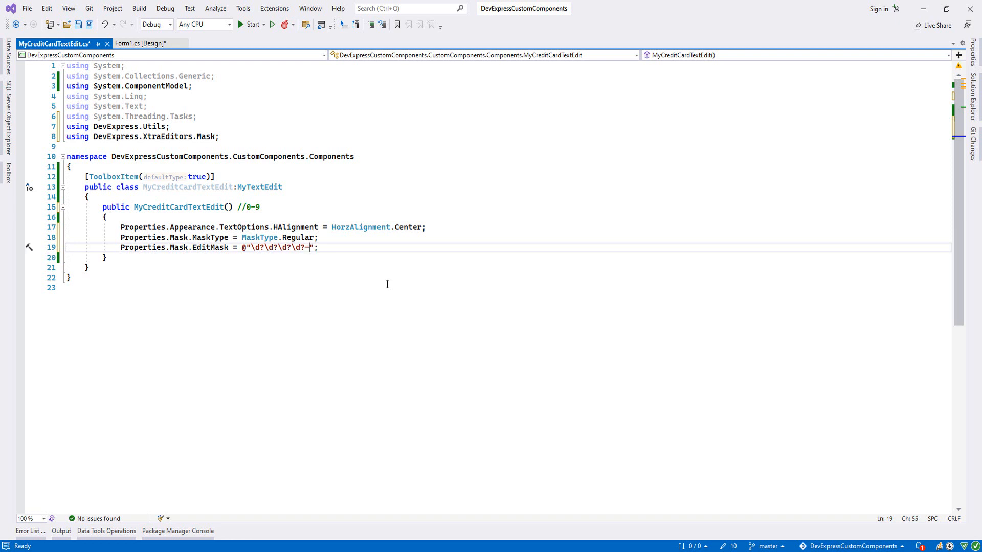
{"action": "type", "text": "\\d?\\d?"}
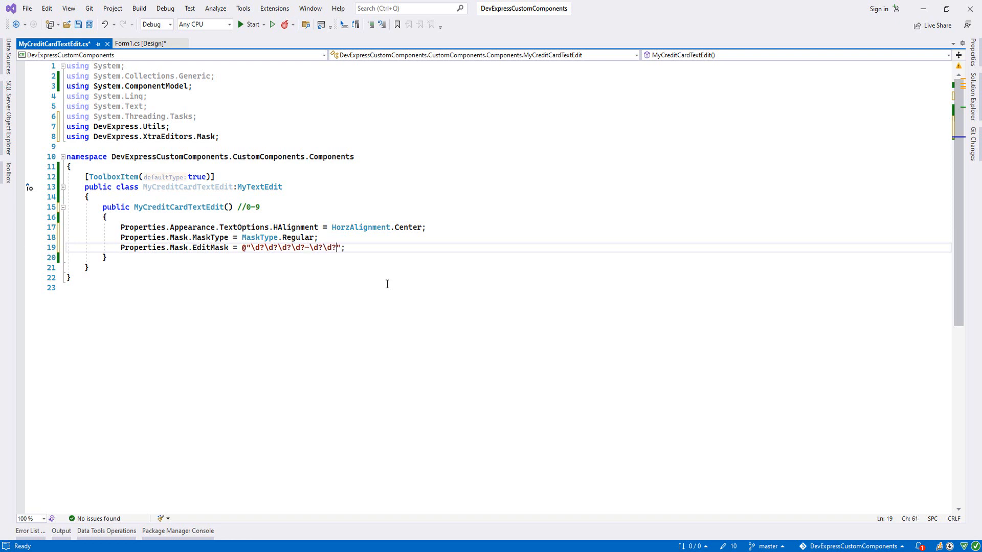
{"action": "type", "text": "\\d?\\d?"}
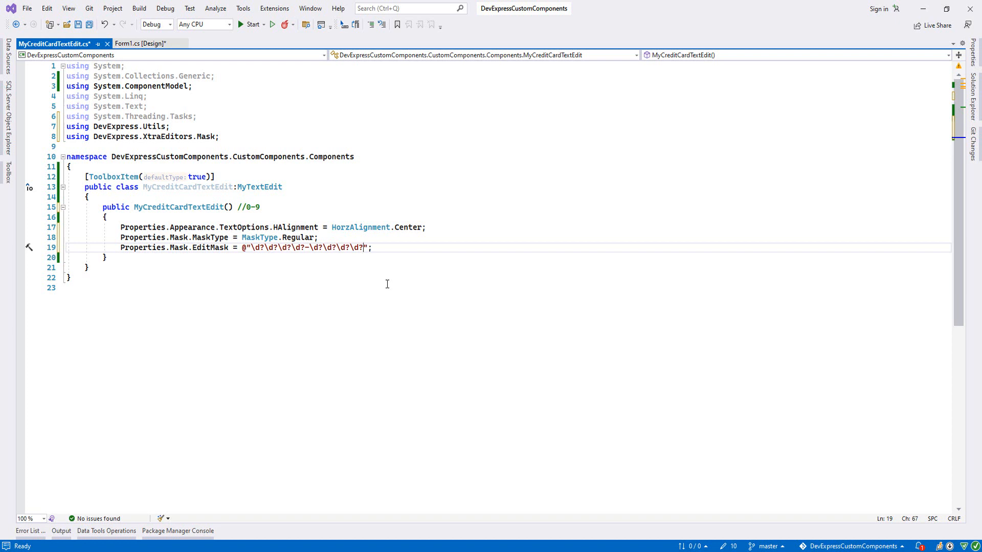
{"action": "type", "text": "-"}
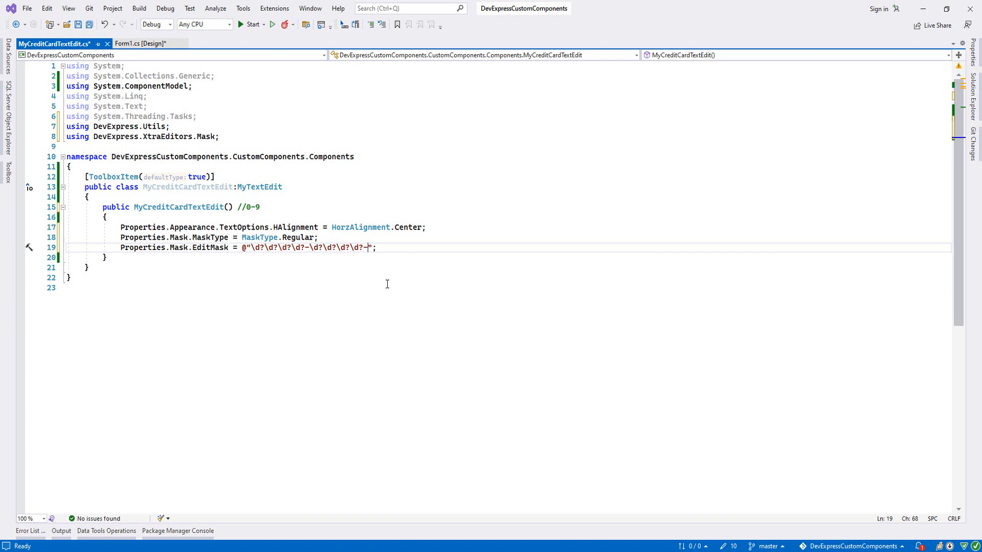
{"action": "type", "text": "\\d?\\d?\\d?\\d?"}
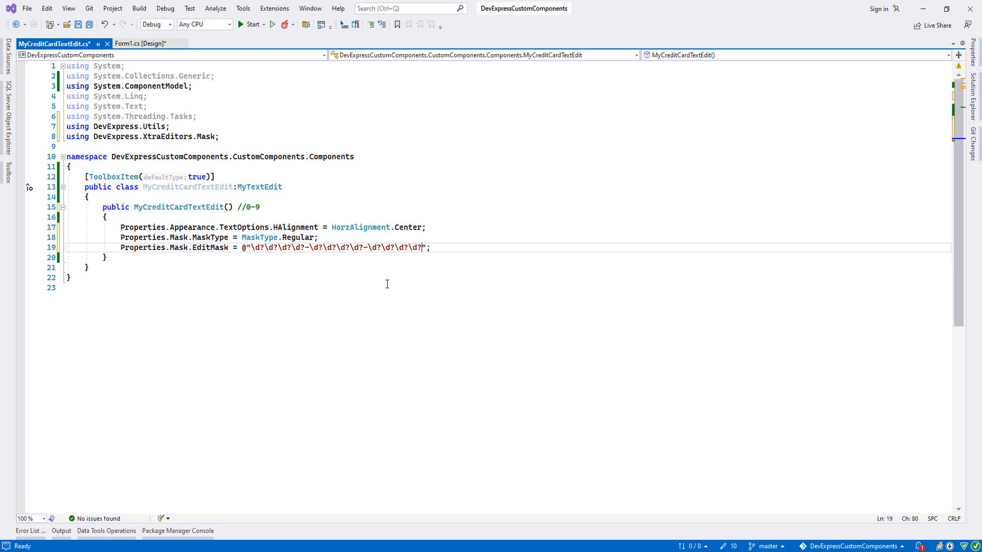
{"action": "type", "text": "-"}
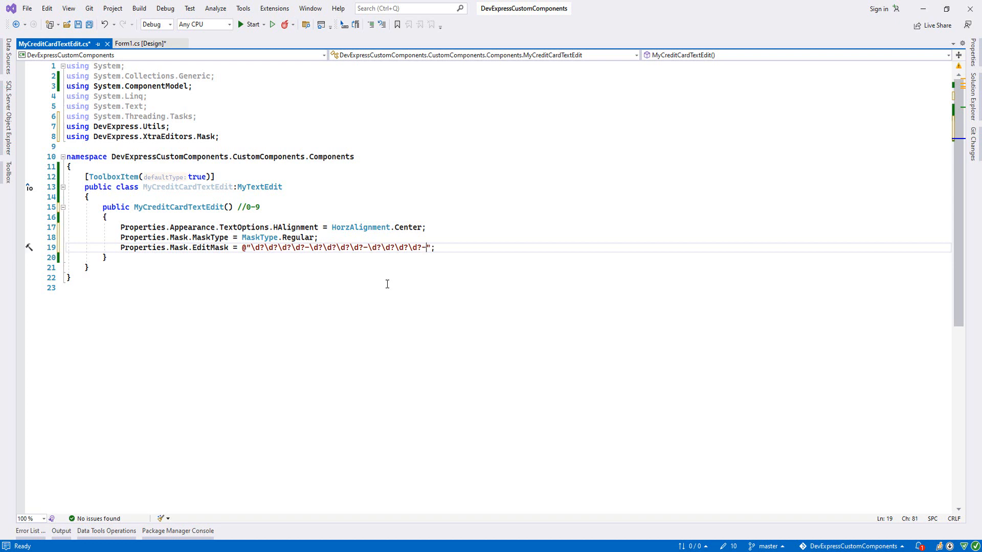
{"action": "type", "text": "\\d?\\d?\\d?\\d?"}
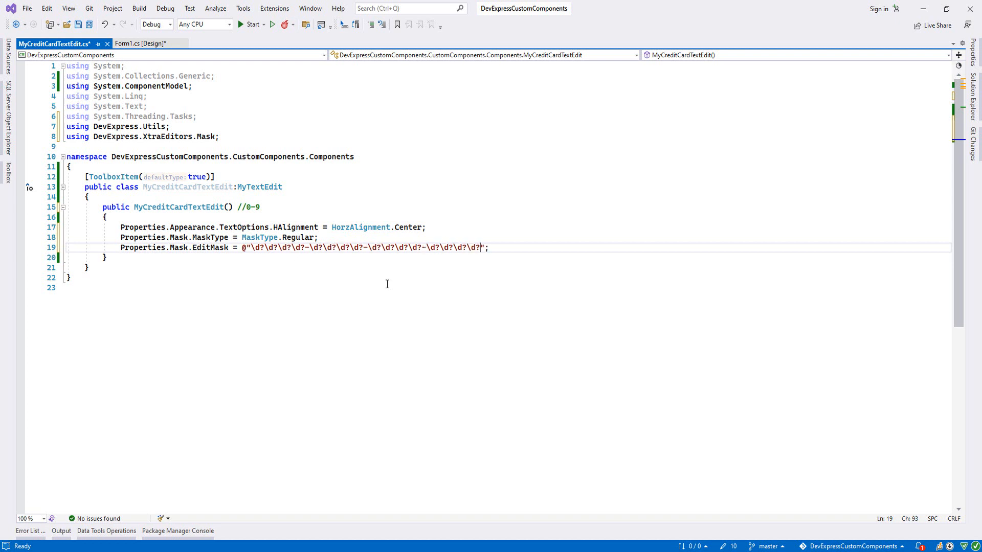
{"action": "left_click", "coordinate": [318, 237]}
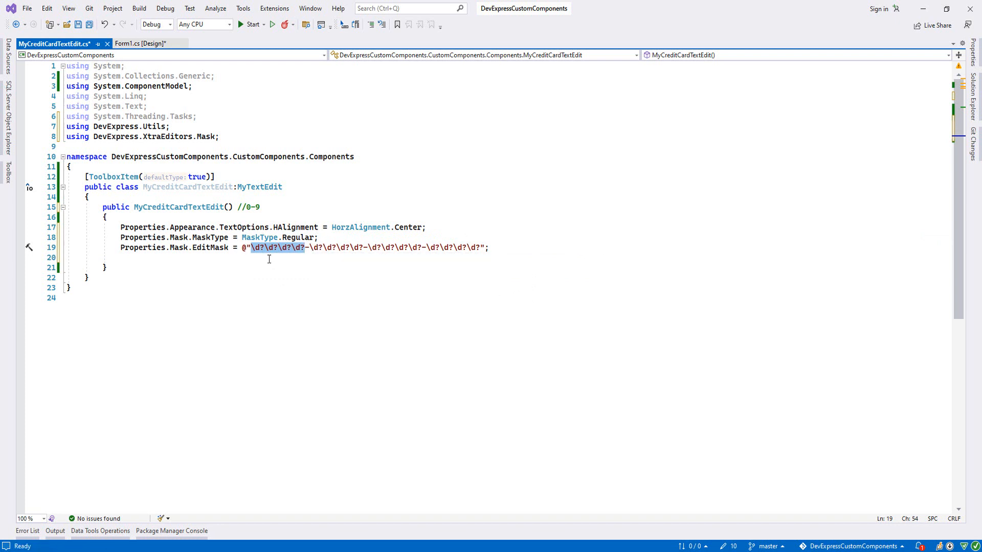
{"action": "mouse_move", "coordinate": [316, 247]}
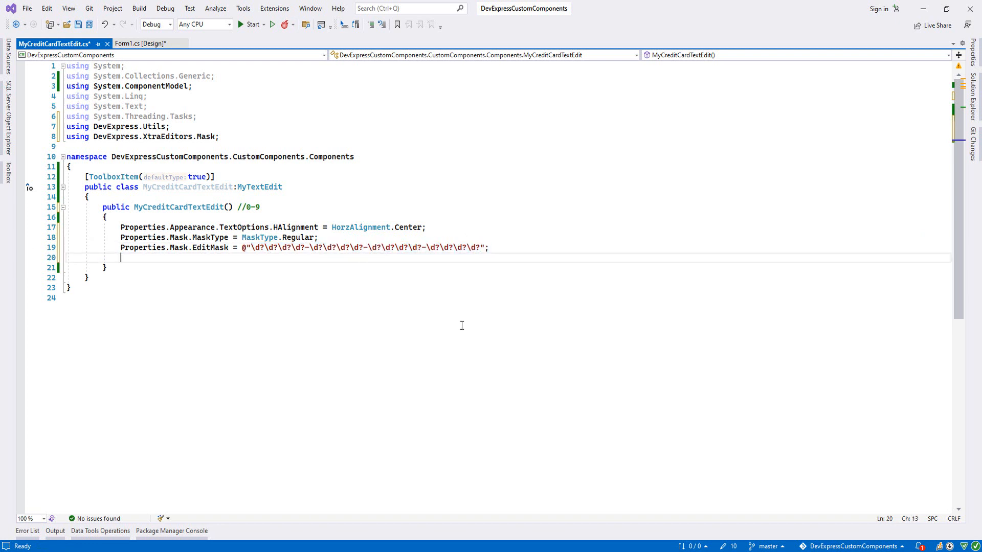
Add Properties.Mask.AutoComplete = AutoCompleteType.None and save the class file.
{"action": "type", "text": "Properties.Ma"}
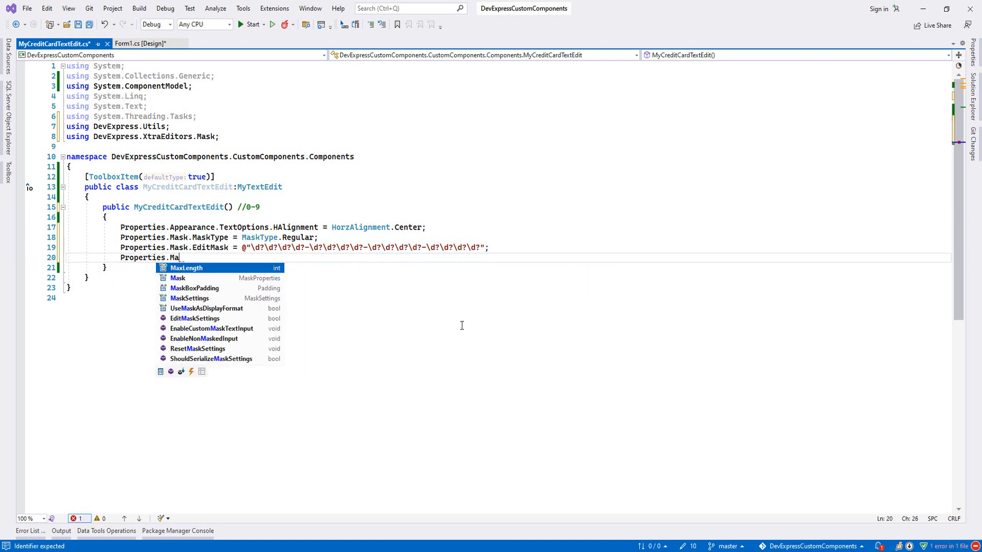
{"action": "type", "text": ".A"}
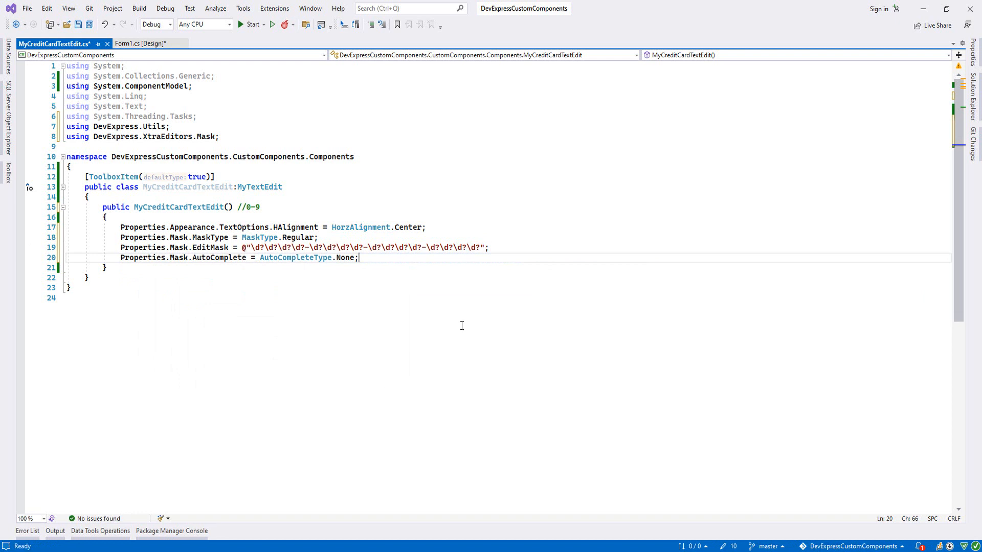
{"action": "key", "text": "Ctrl+S"}
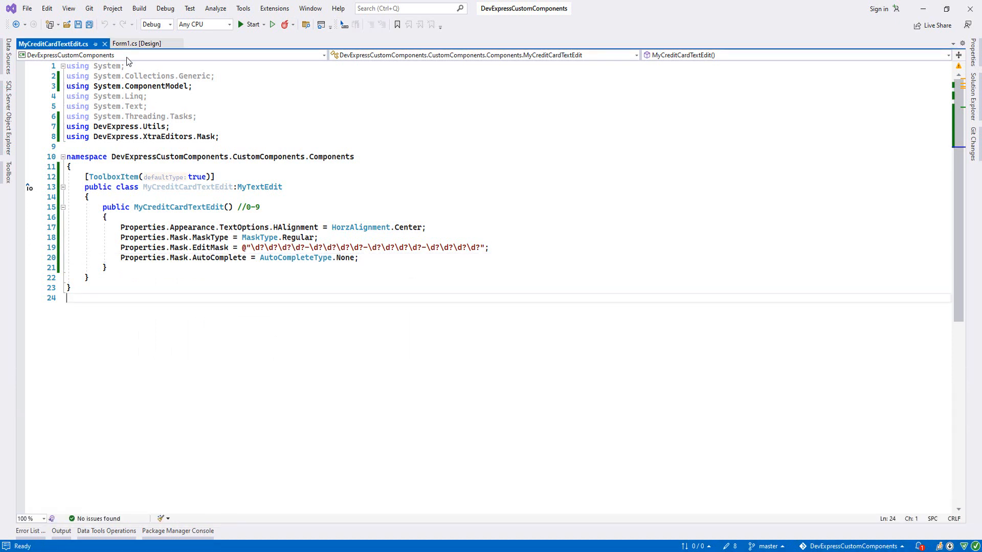
Widen the credit-card text box in the Form1 designer and start the app.
{"action": "left_click", "coordinate": [127, 43]}
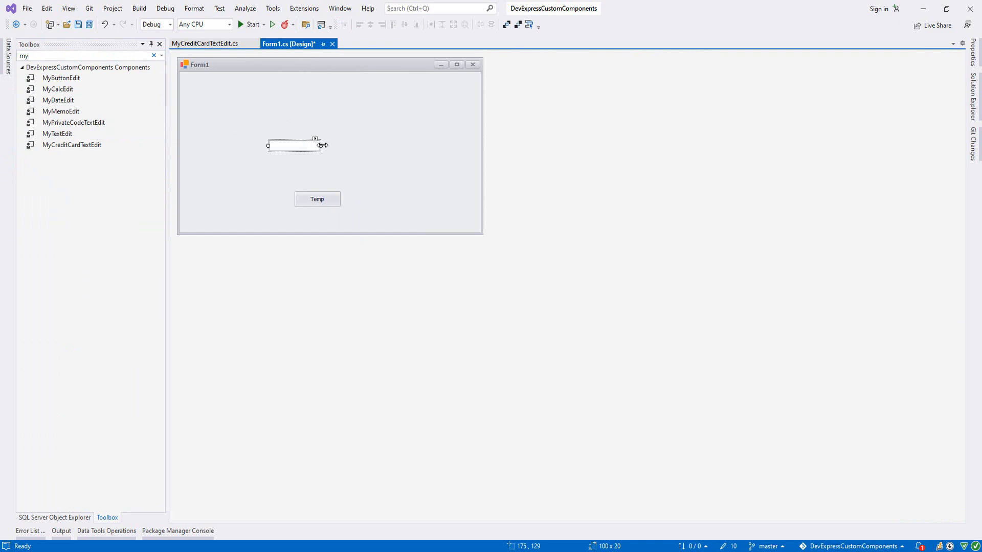
{"action": "left_click_drag", "start_coordinate": [324, 145], "coordinate": [368, 145]}
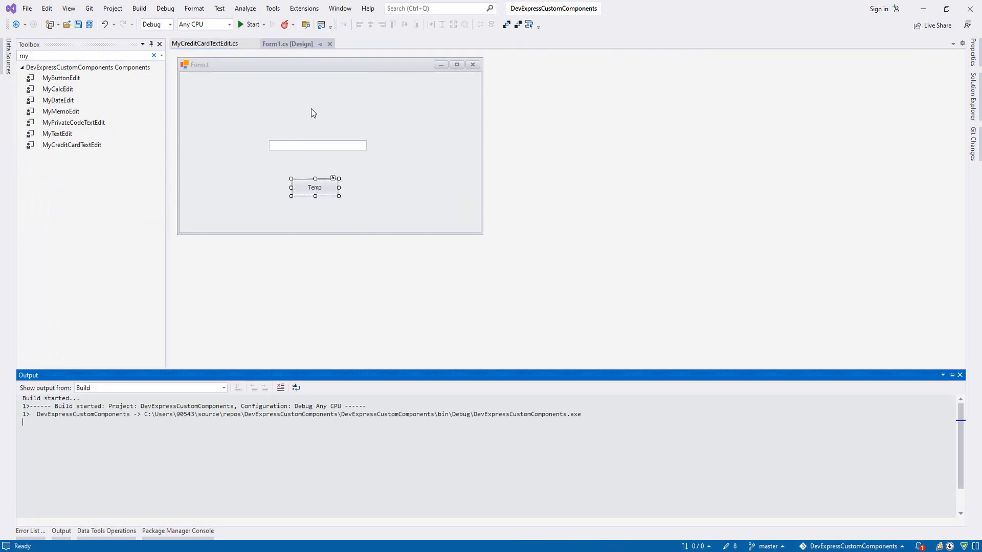
{"action": "left_click", "coordinate": [249, 24]}
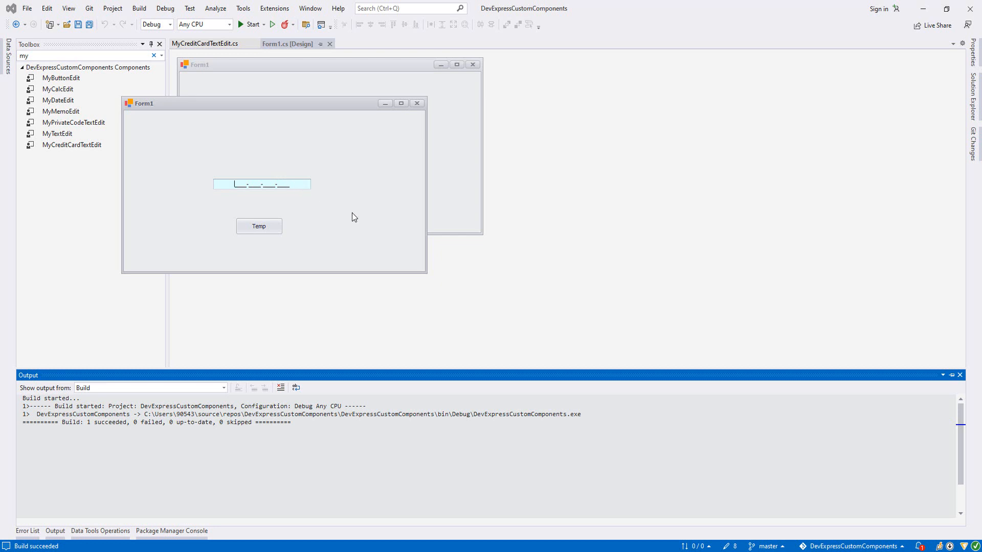
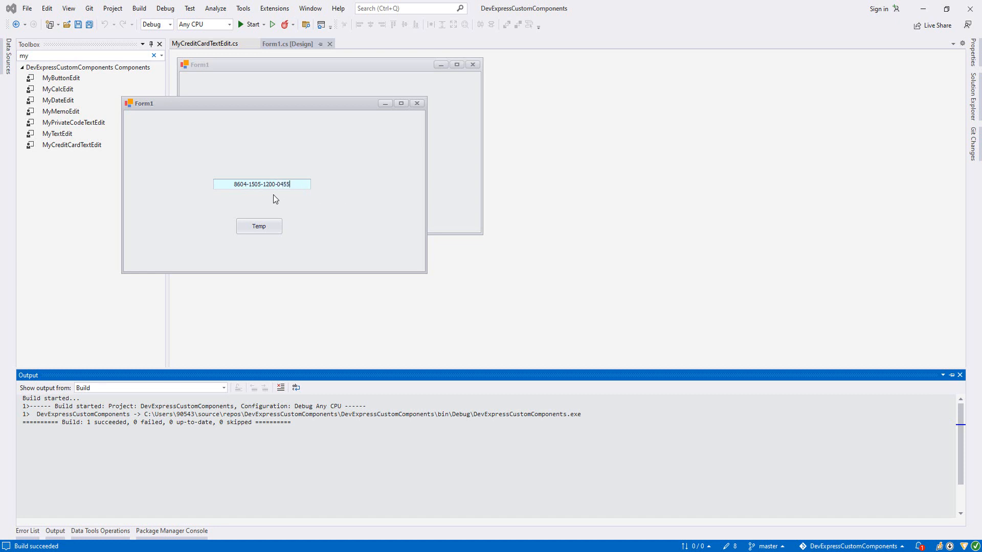
Enter a card number in the running form, select it, then close the form.
{"action": "triple_click", "coordinate": [262, 184]}
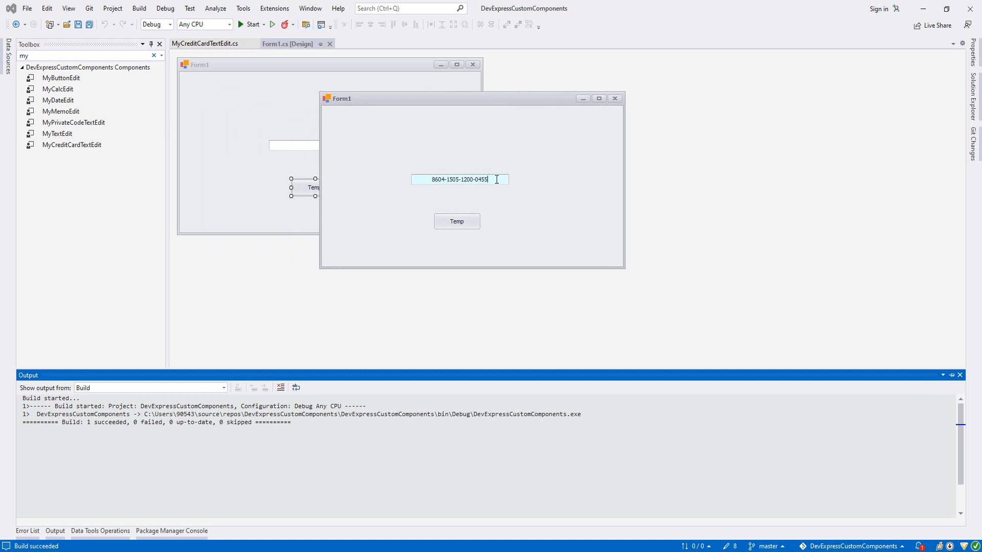
{"action": "triple_click", "coordinate": [459, 180]}
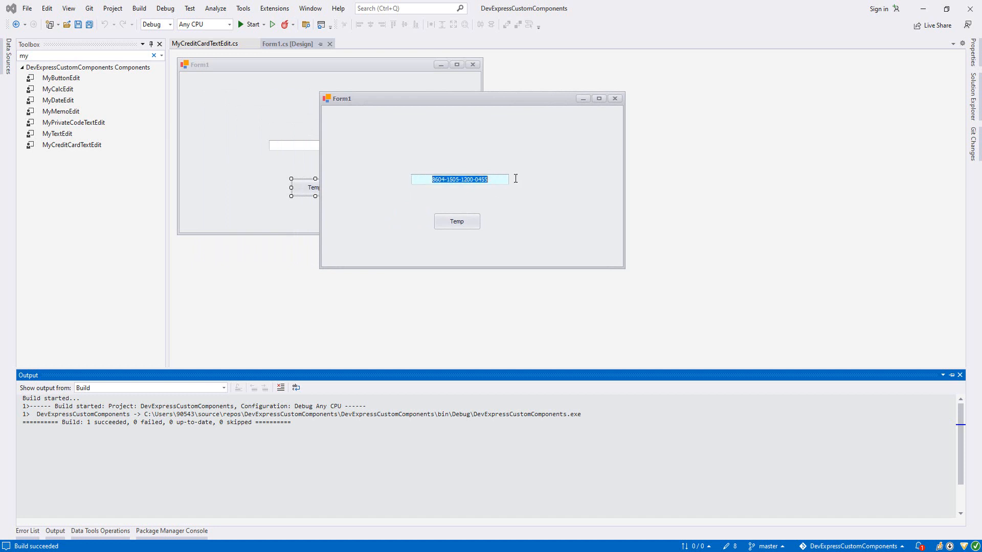
{"action": "left_click", "coordinate": [471, 179]}
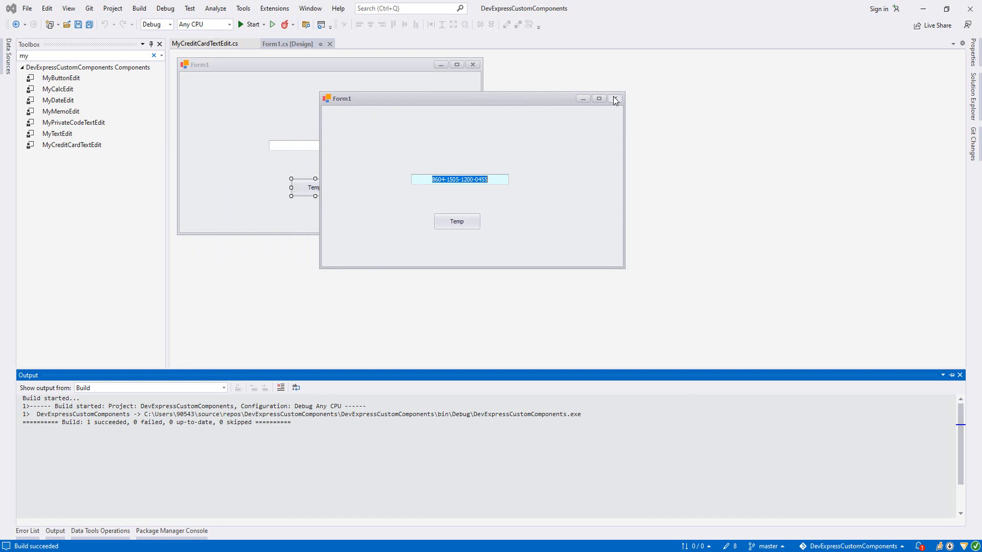
{"action": "left_click", "coordinate": [615, 99]}
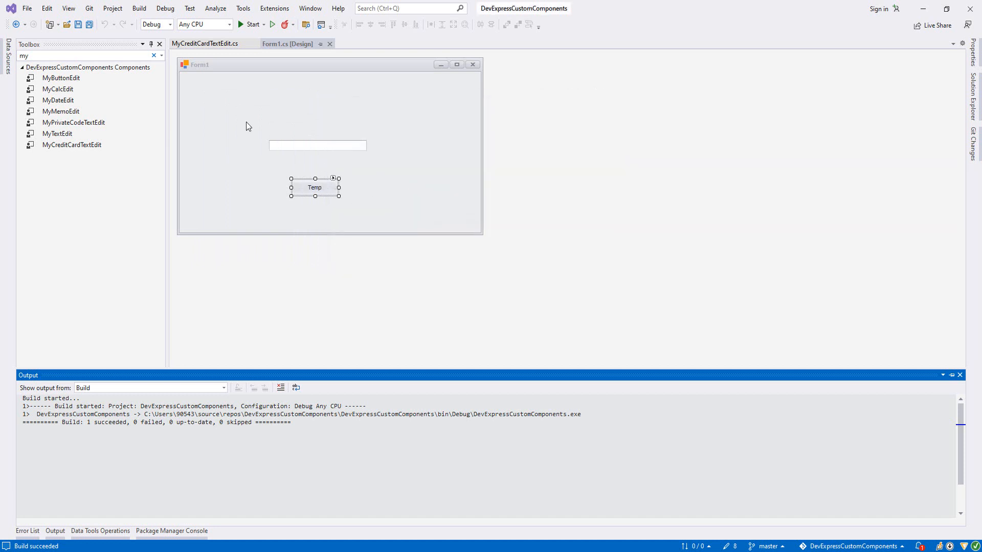
In the Form1 designer, choose Change Mask from the card field's smart tag.
{"action": "left_click", "coordinate": [208, 44]}
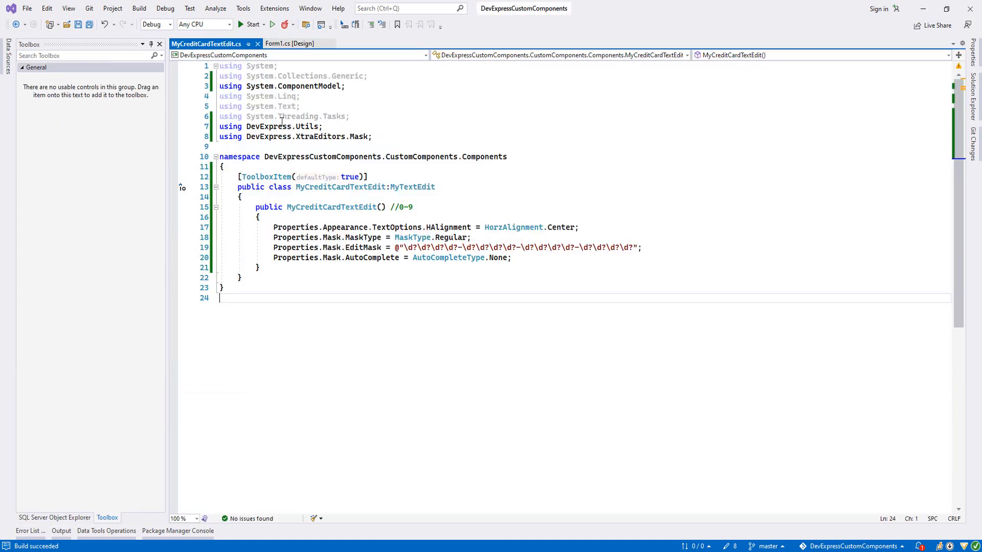
{"action": "left_click", "coordinate": [295, 44]}
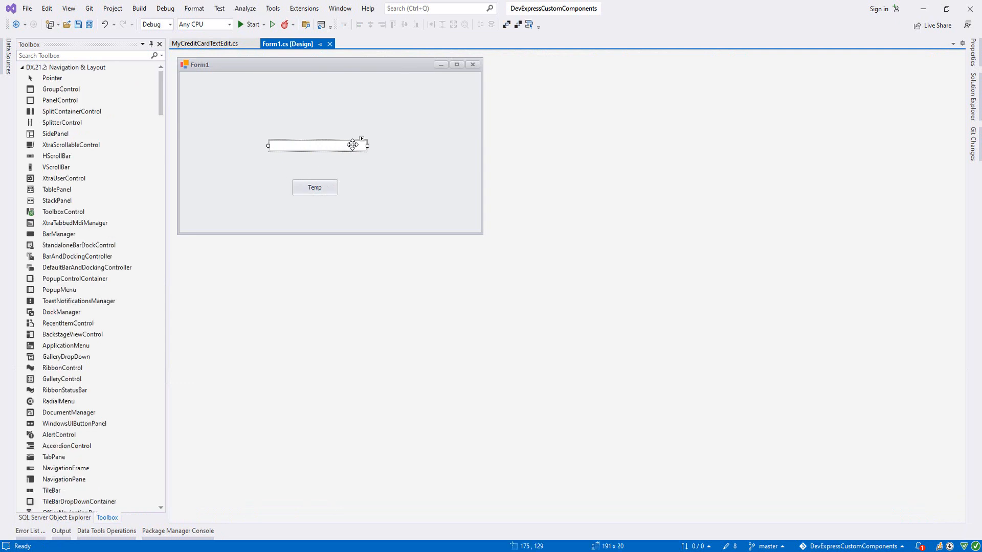
{"action": "left_click", "coordinate": [361, 139]}
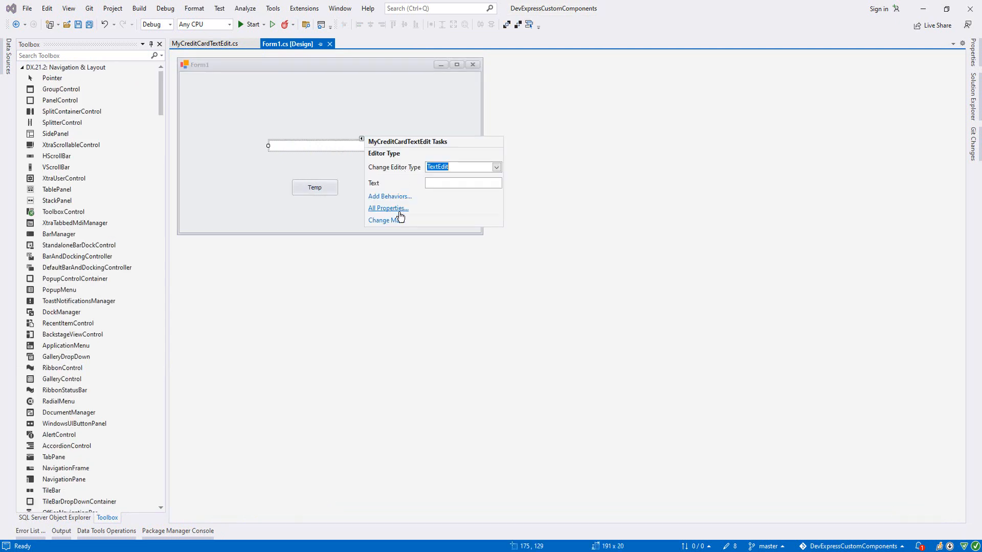
{"action": "left_click", "coordinate": [382, 220]}
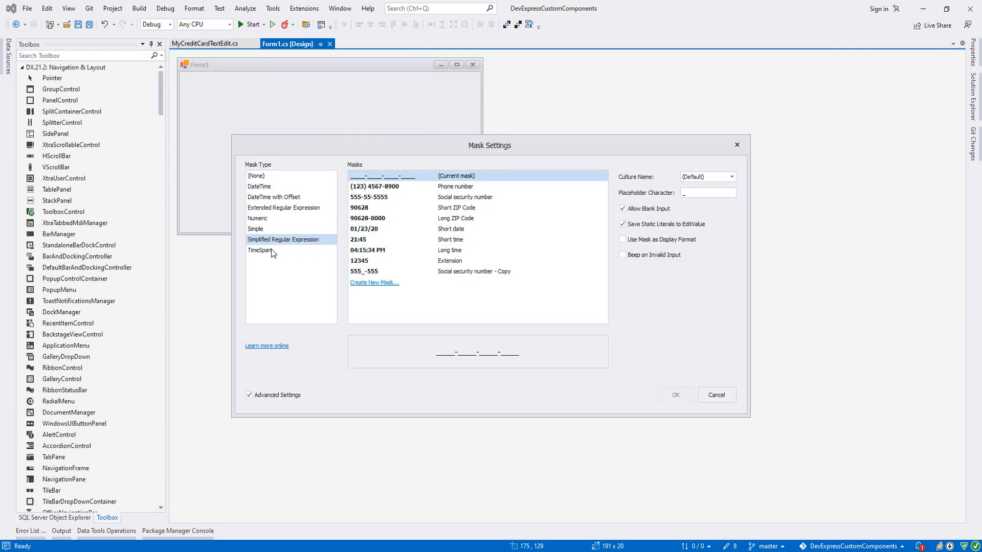
{"action": "mouse_move", "coordinate": [401, 182]}
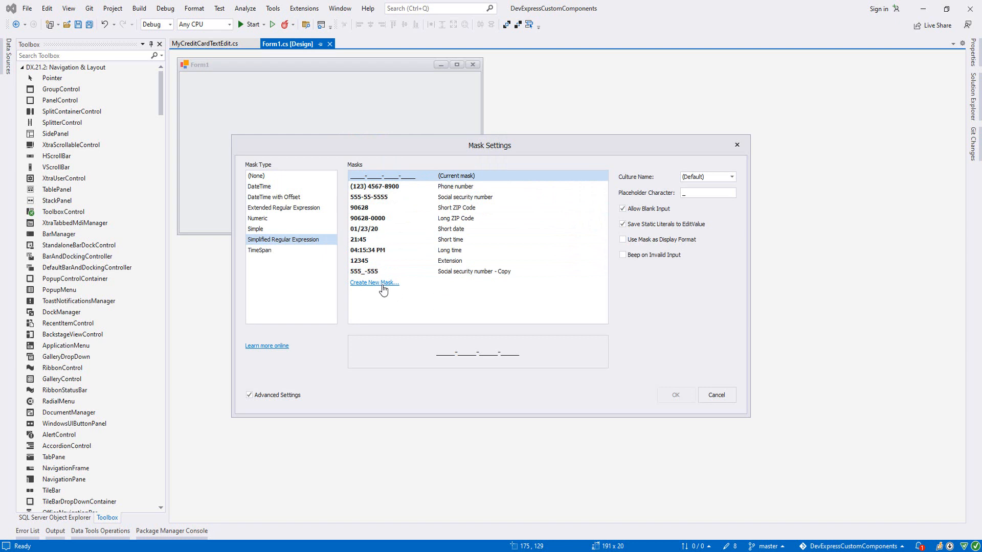
Start a new simplified regular-expression mask for the credit-card field.
{"action": "left_click", "coordinate": [374, 283]}
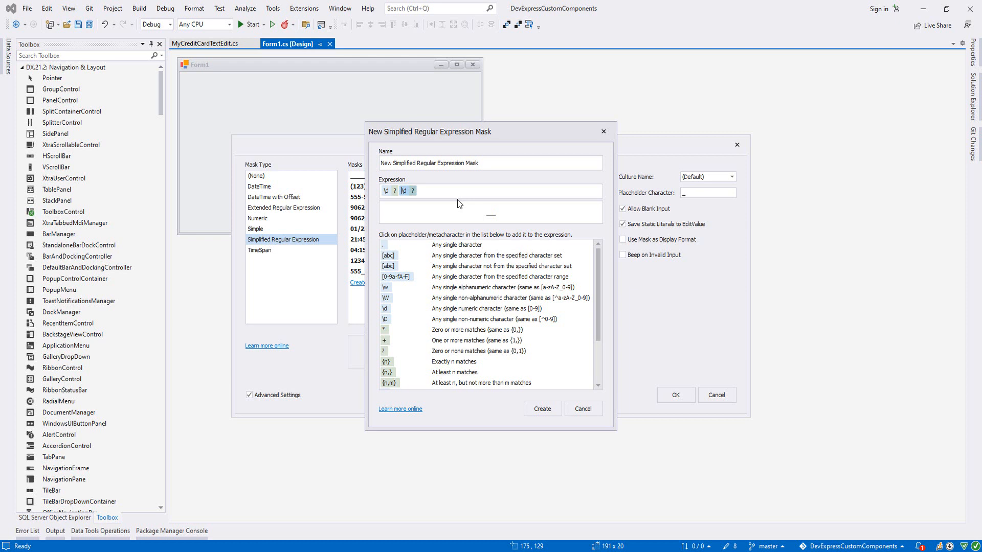
Review the four-group hyphenated expression, then close both mask dialogs without saving.
{"action": "left_click", "coordinate": [384, 309]}
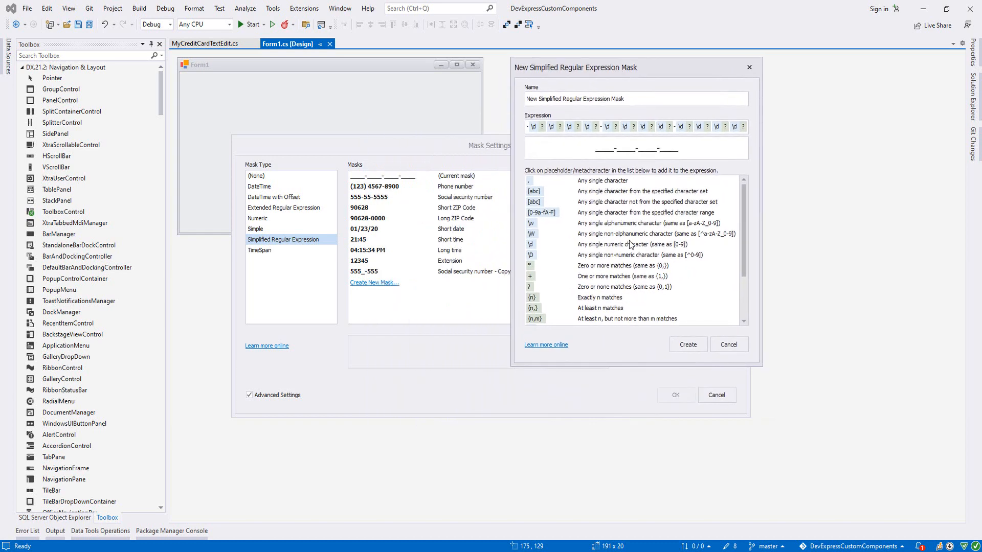
{"action": "scroll", "scroll_direction": "down", "scroll_amount": 3}
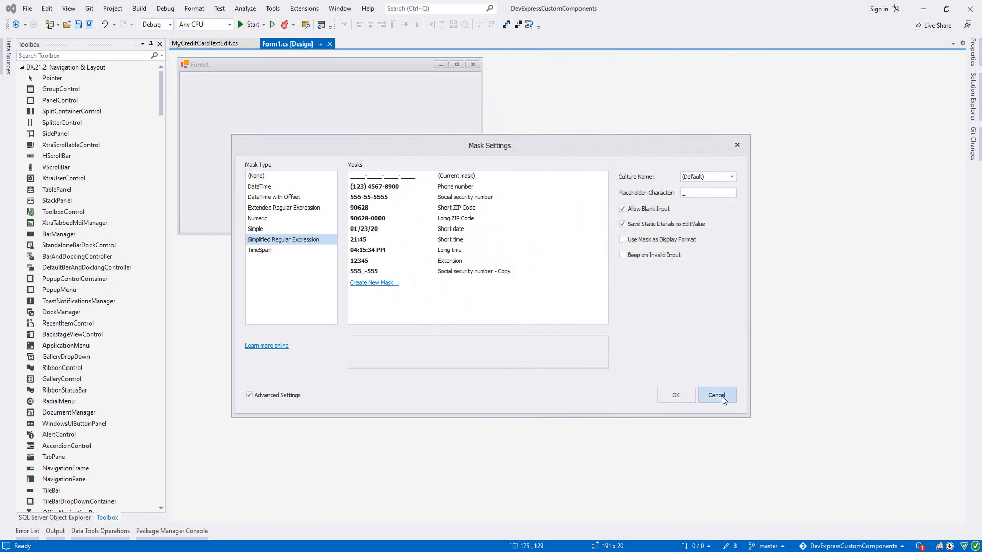
{"action": "left_click", "coordinate": [717, 395]}
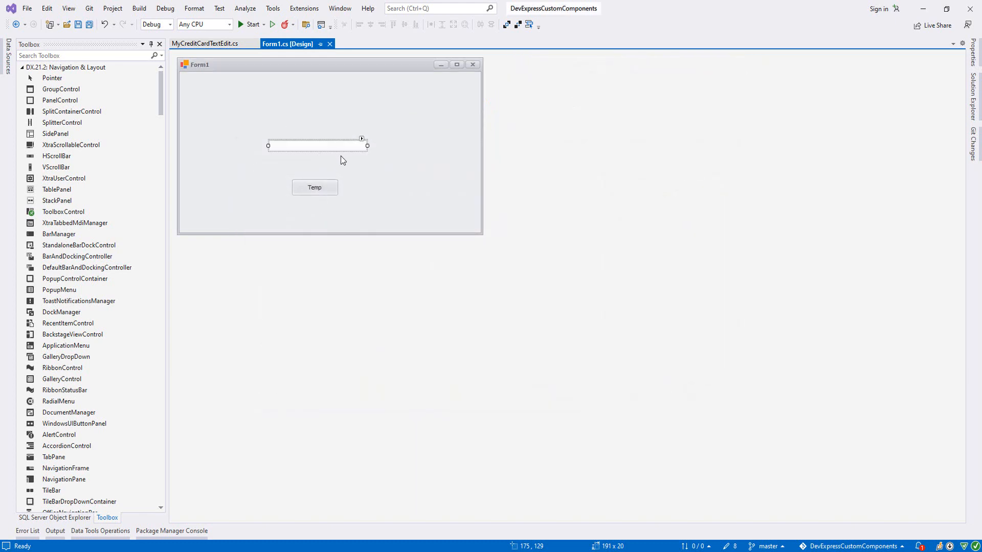
{"action": "mouse_move", "coordinate": [299, 126]}
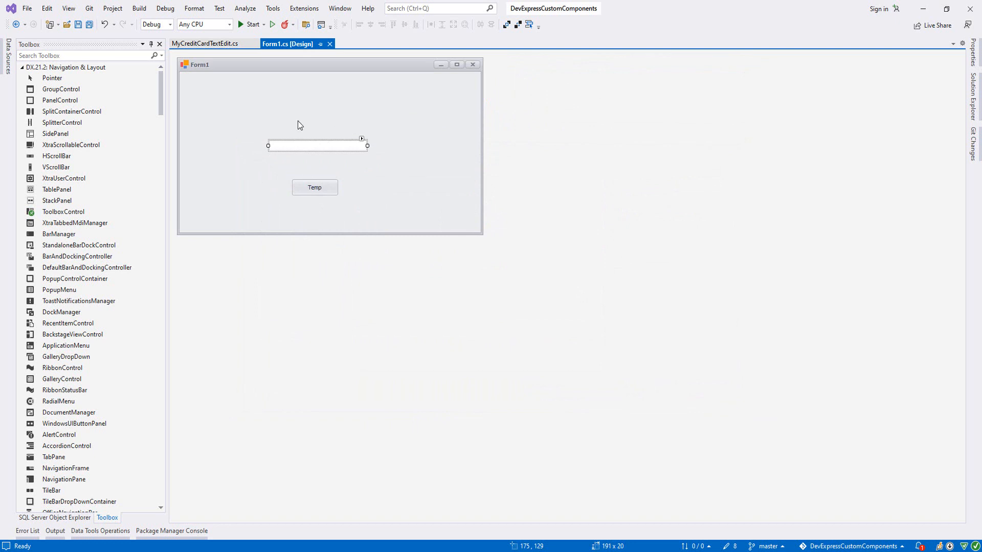
{"action": "mouse_move", "coordinate": [350, 133]}
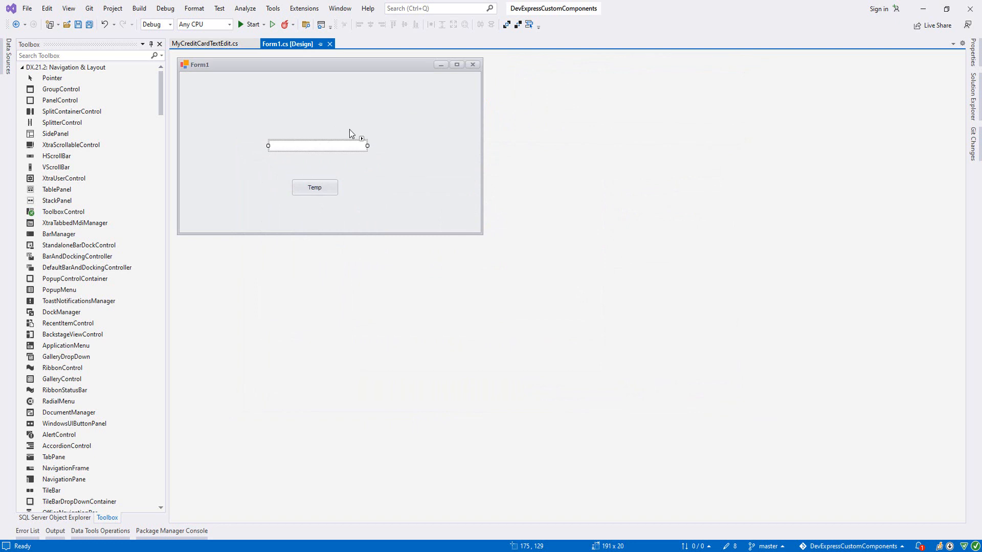